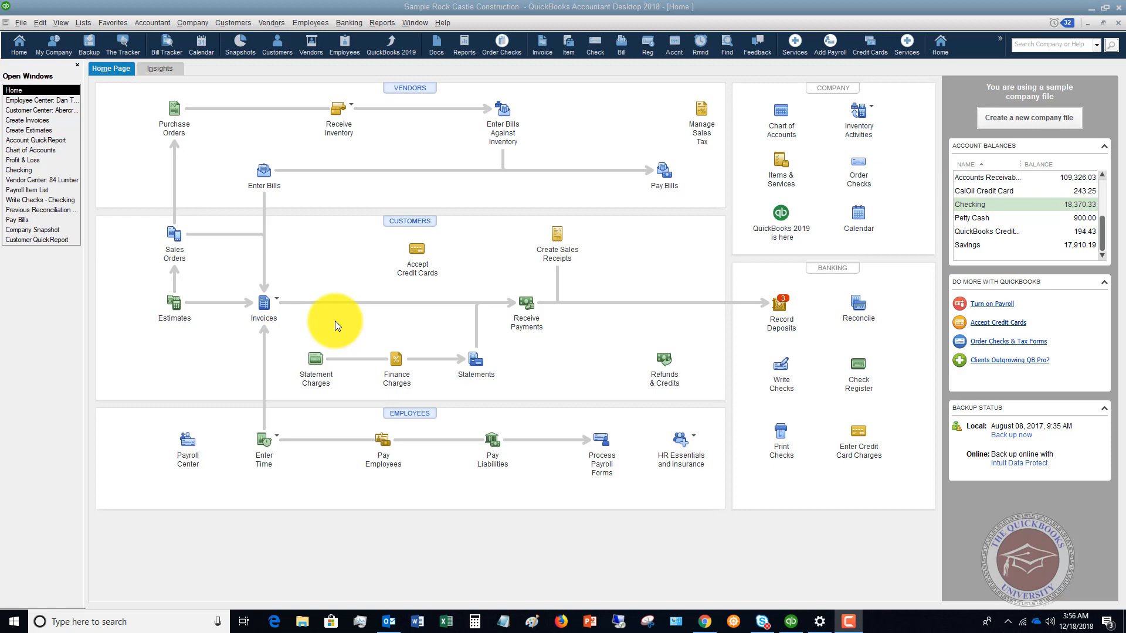
mouse_move(347, 323)
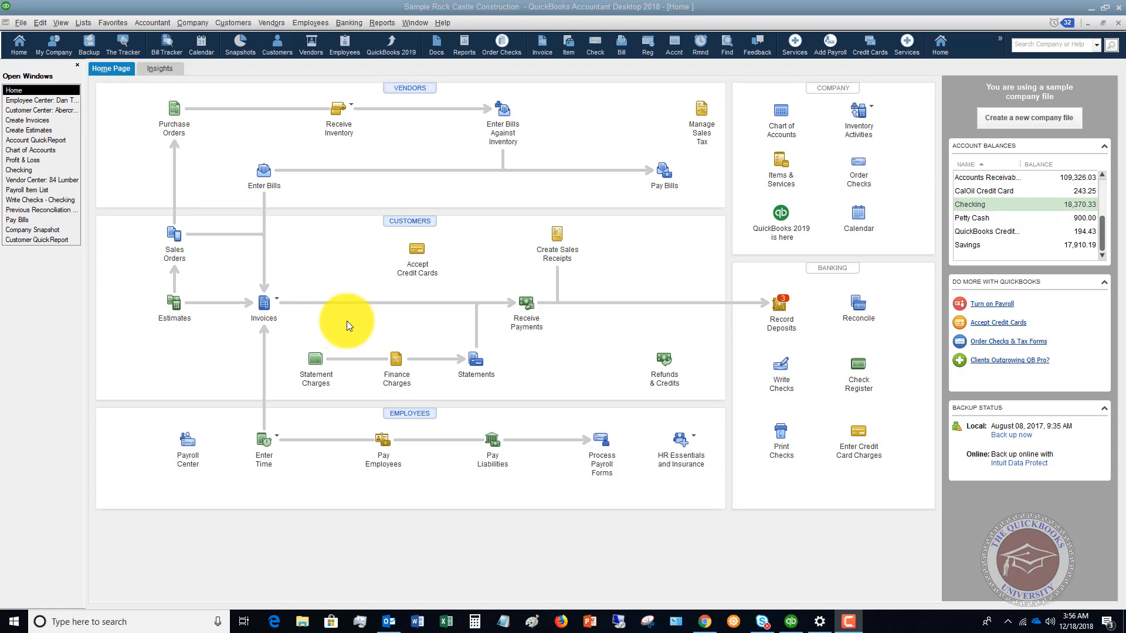
mouse_move(465, 262)
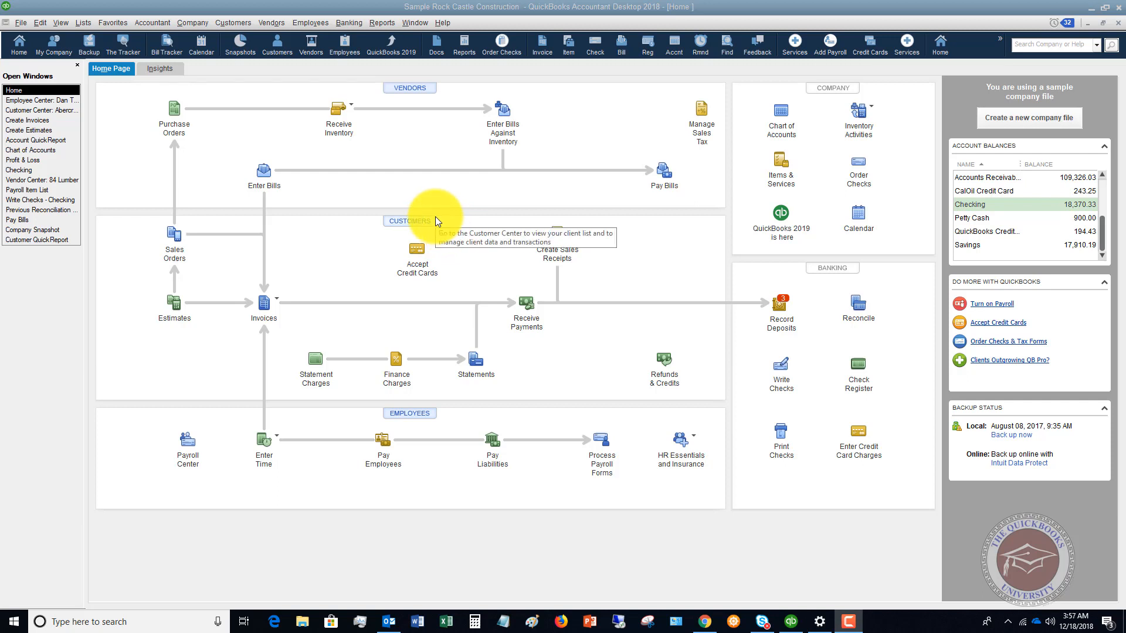
mouse_move(412, 170)
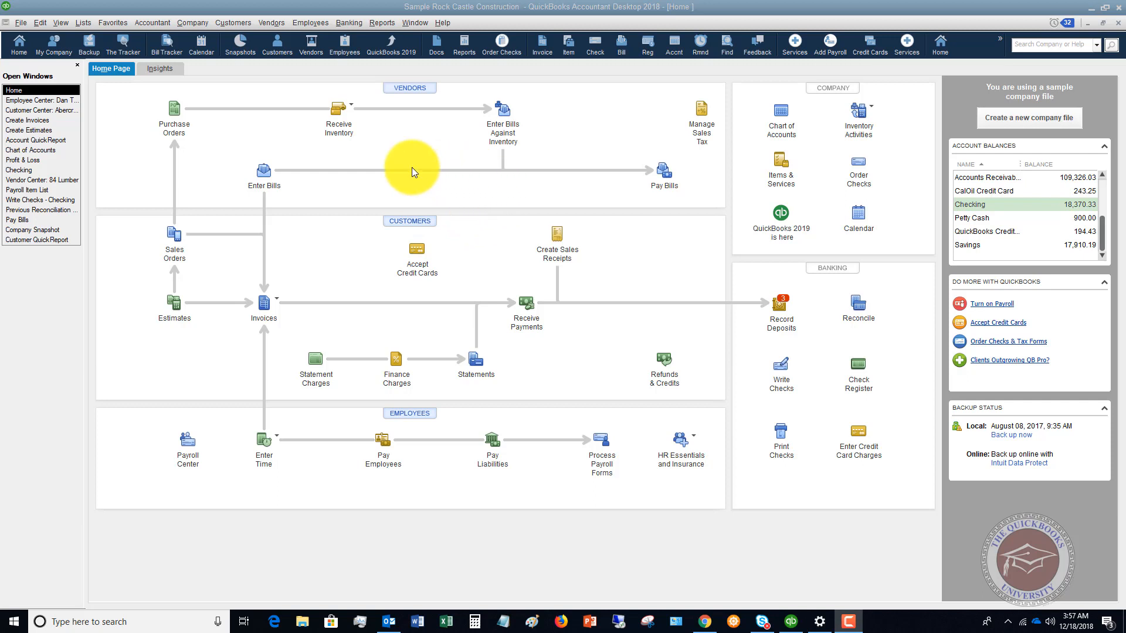
mouse_move(435, 185)
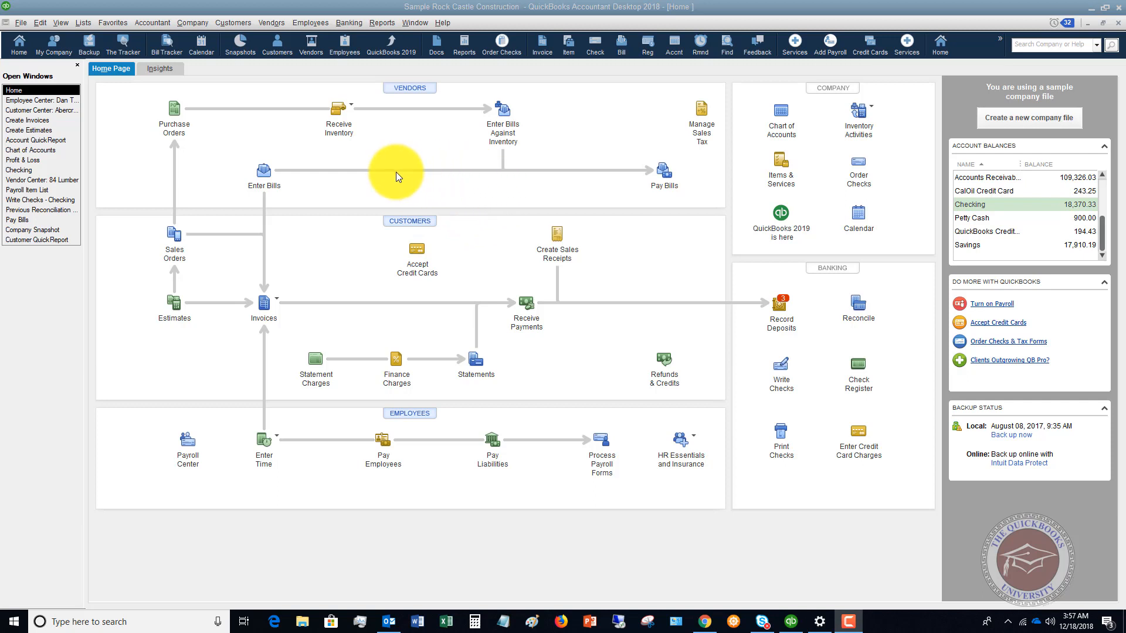
mouse_move(412, 137)
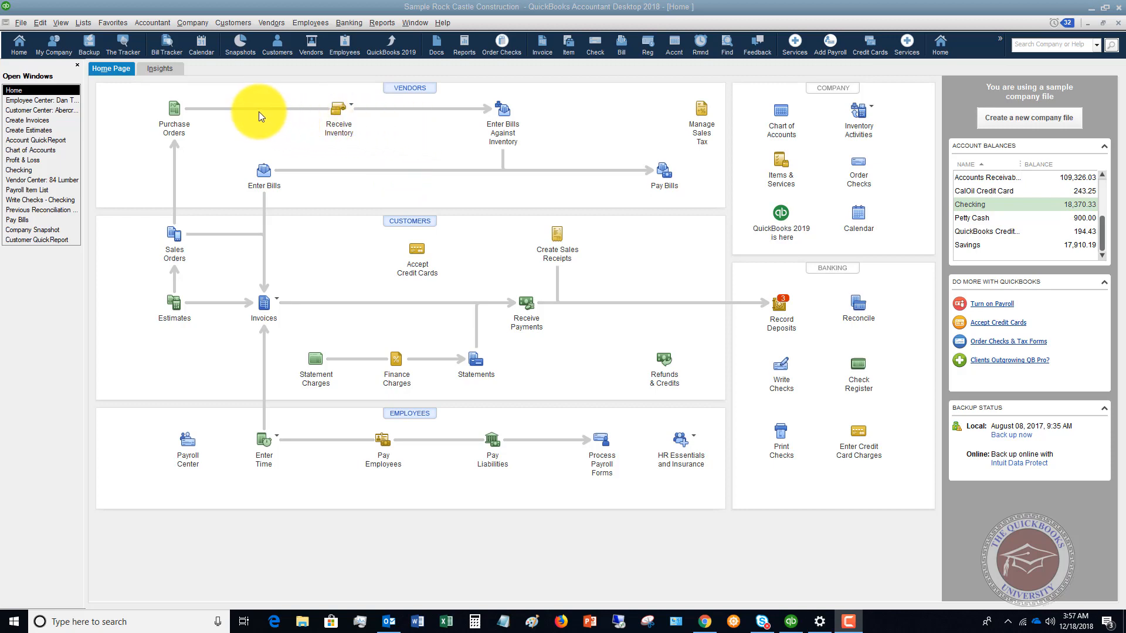
mouse_move(192, 22)
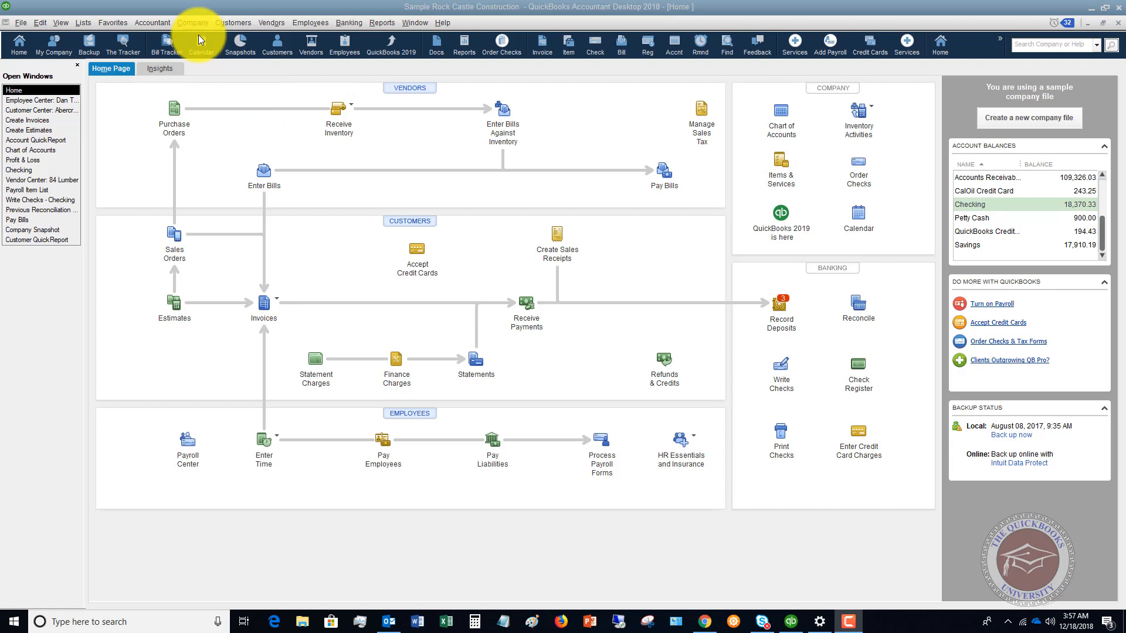
- Open Set Up Budgets from the Company menu to view the FY2023 Profit & Loss by Account budget
click(192, 23)
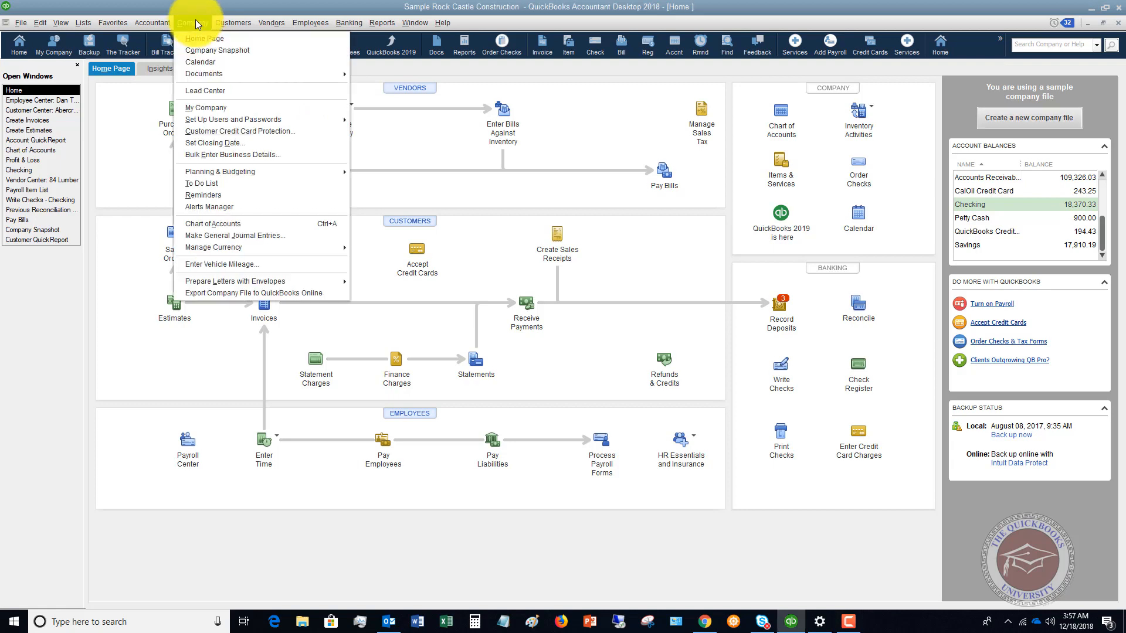
mouse_move(221, 172)
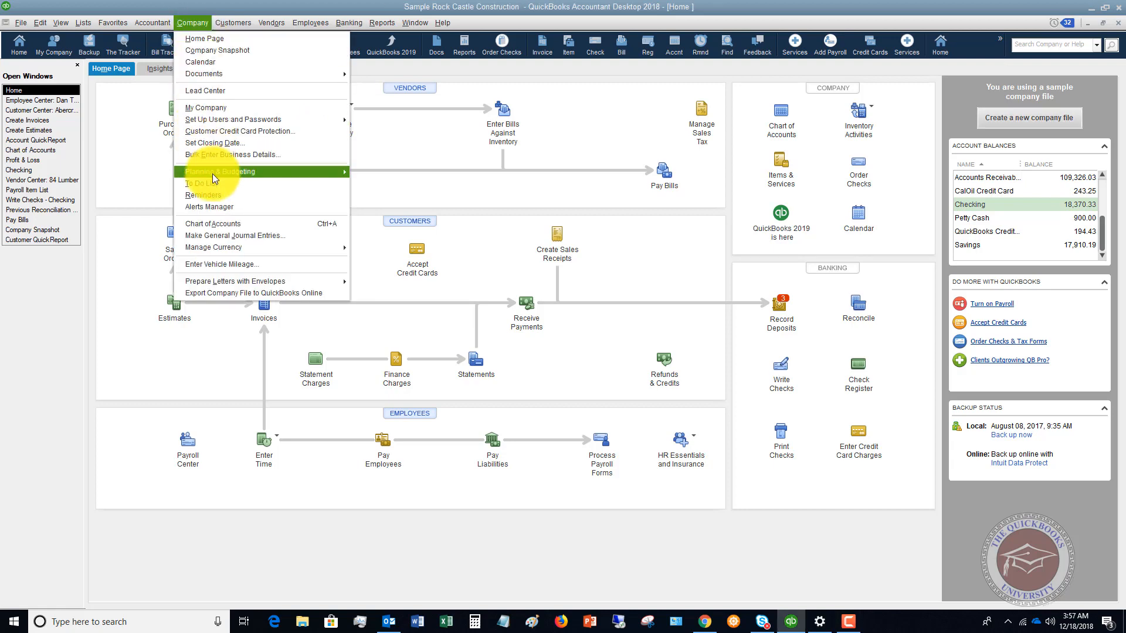
mouse_move(224, 172)
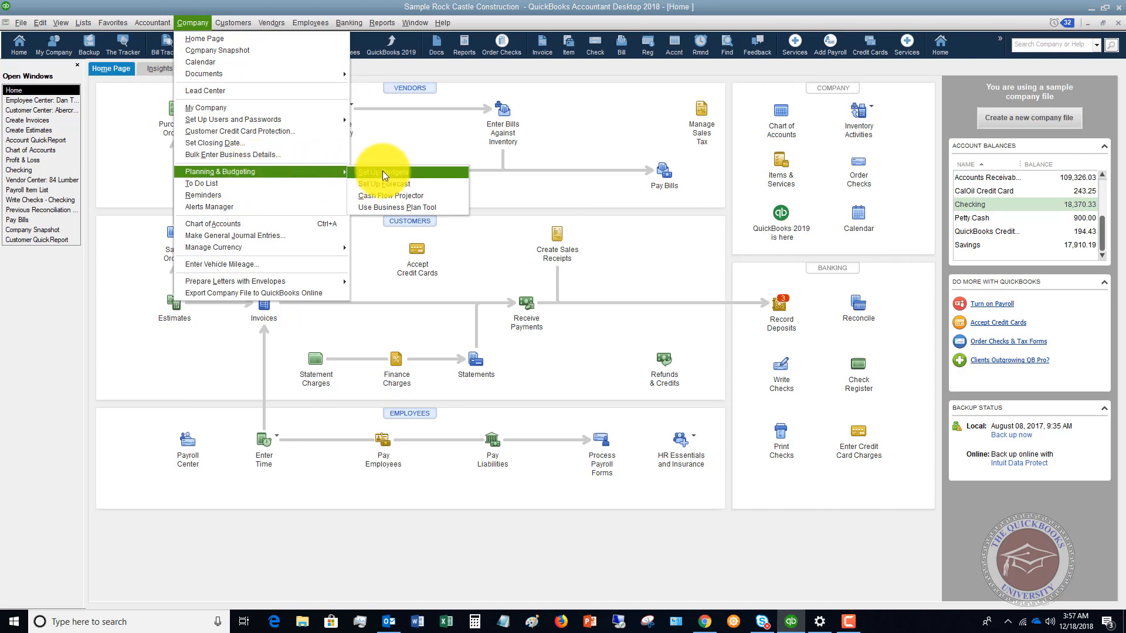
click(377, 172)
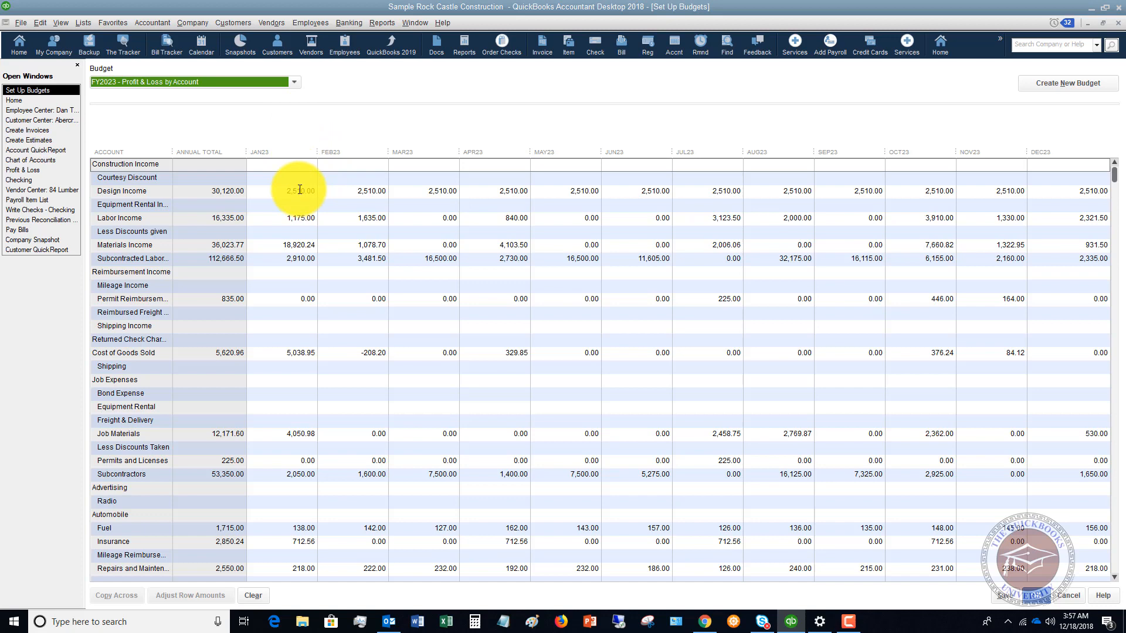
mouse_move(347, 190)
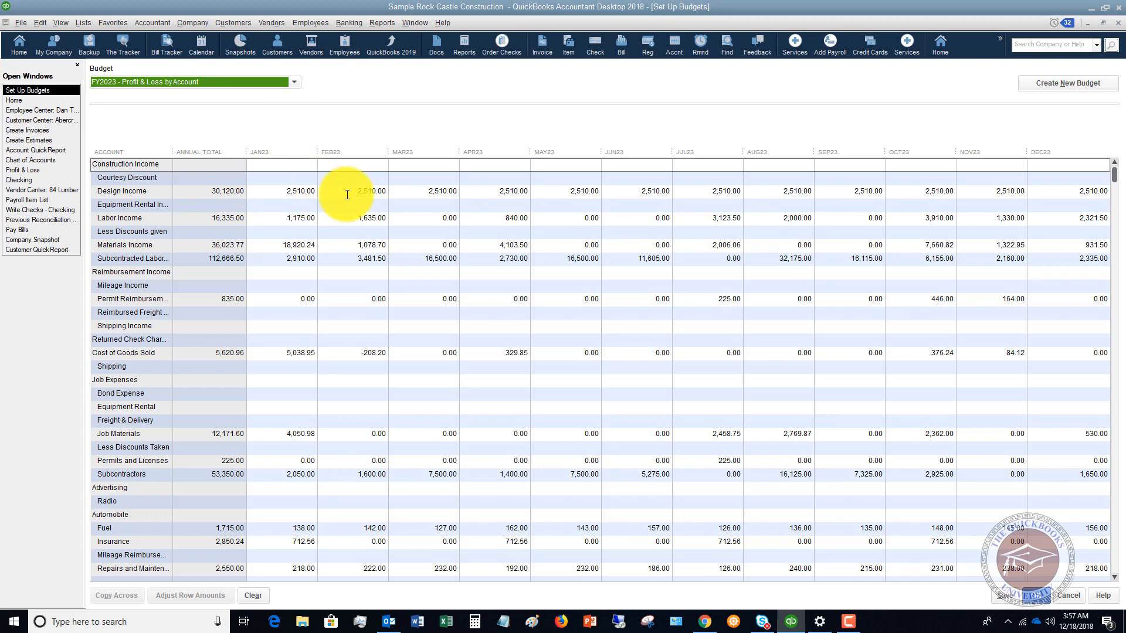
mouse_move(483, 260)
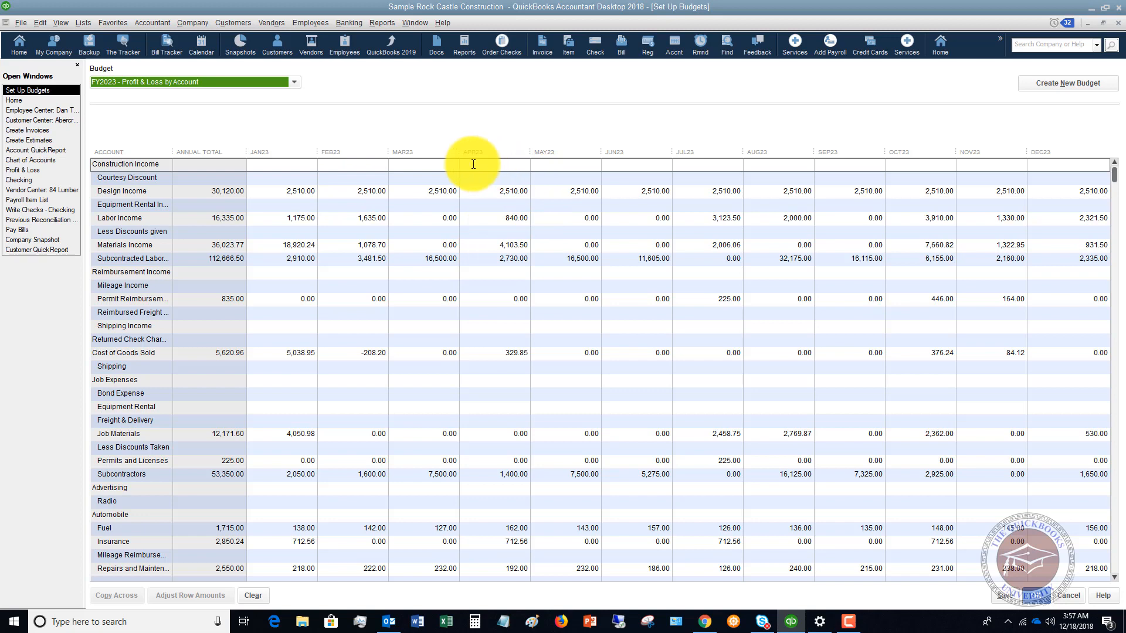
mouse_move(447, 108)
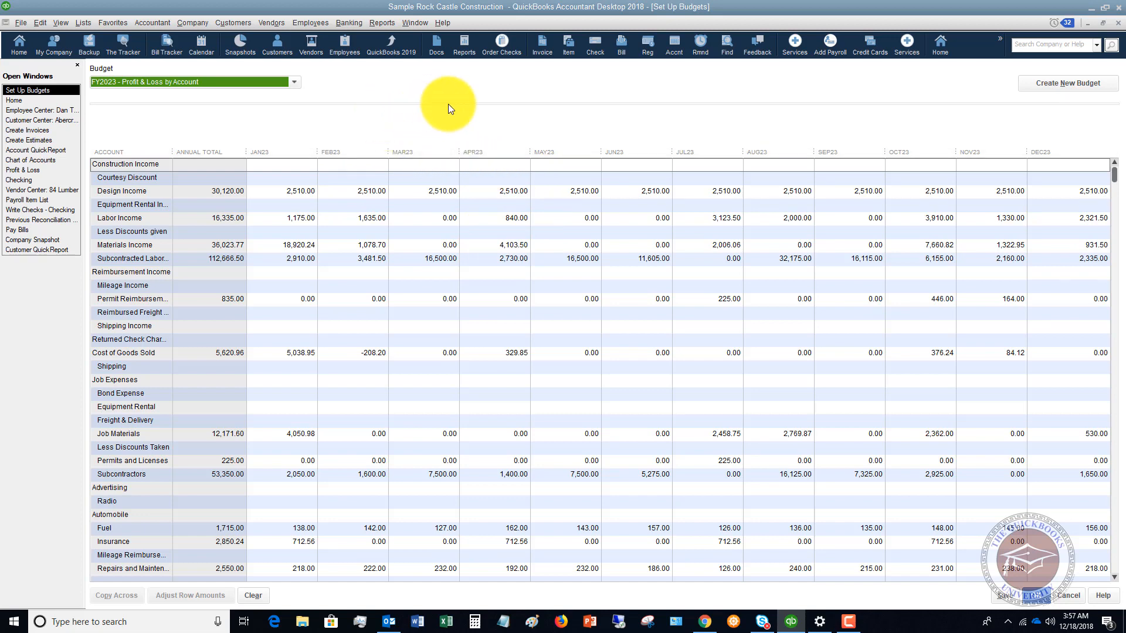
mouse_move(702, 131)
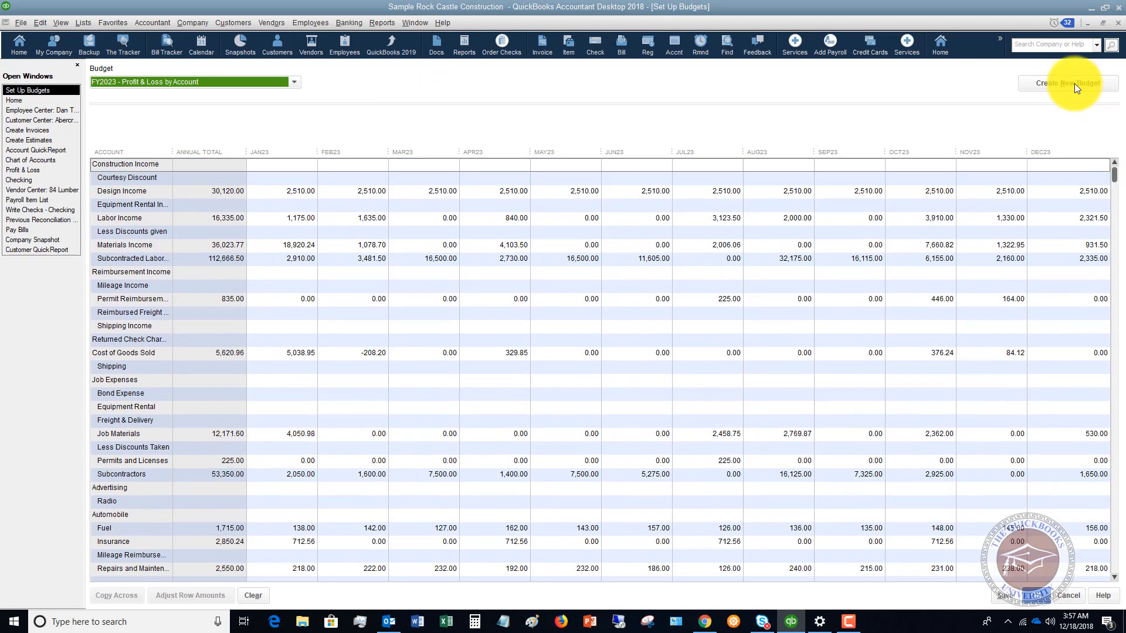
- Start a new 2024 Profit and Loss budget sourced from previous year's actual data
click(1068, 83)
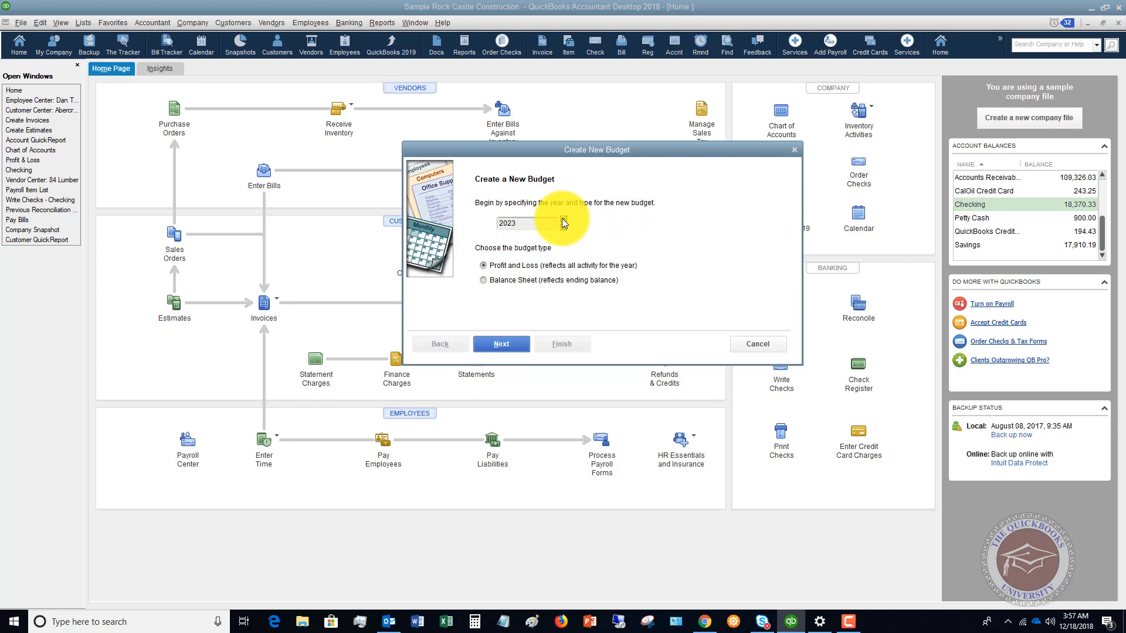
click(573, 219)
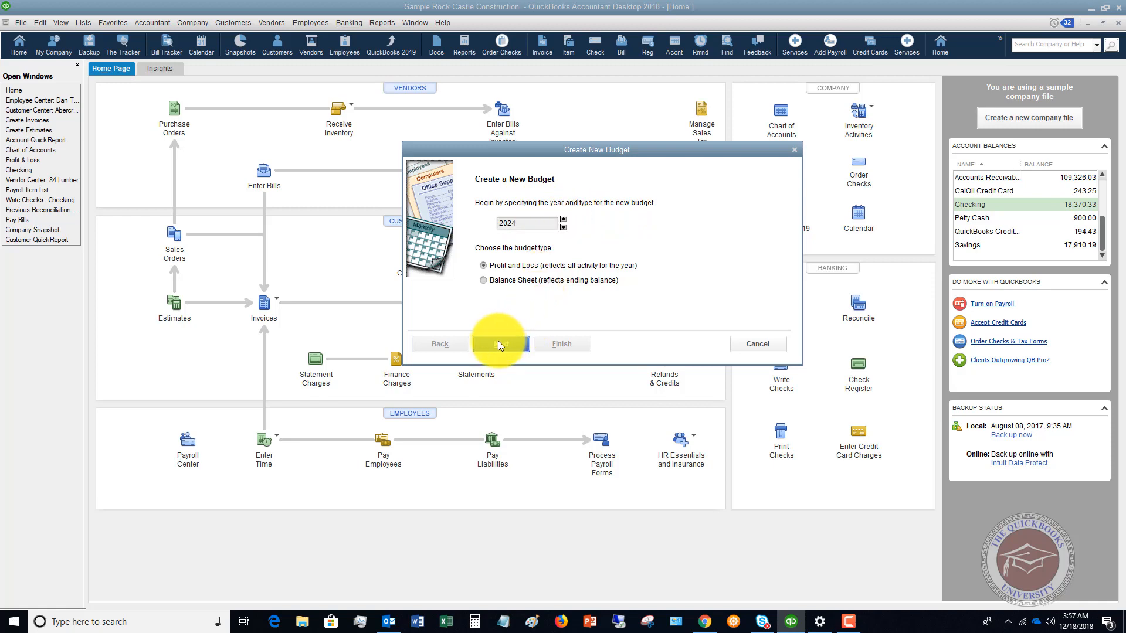
click(500, 344)
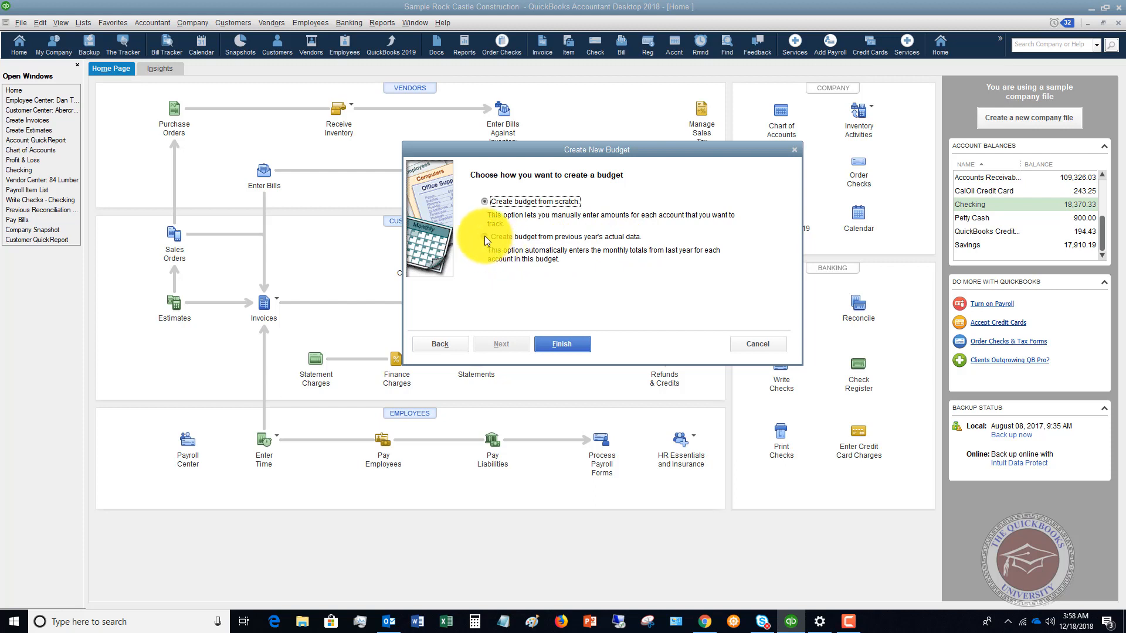
click(486, 237)
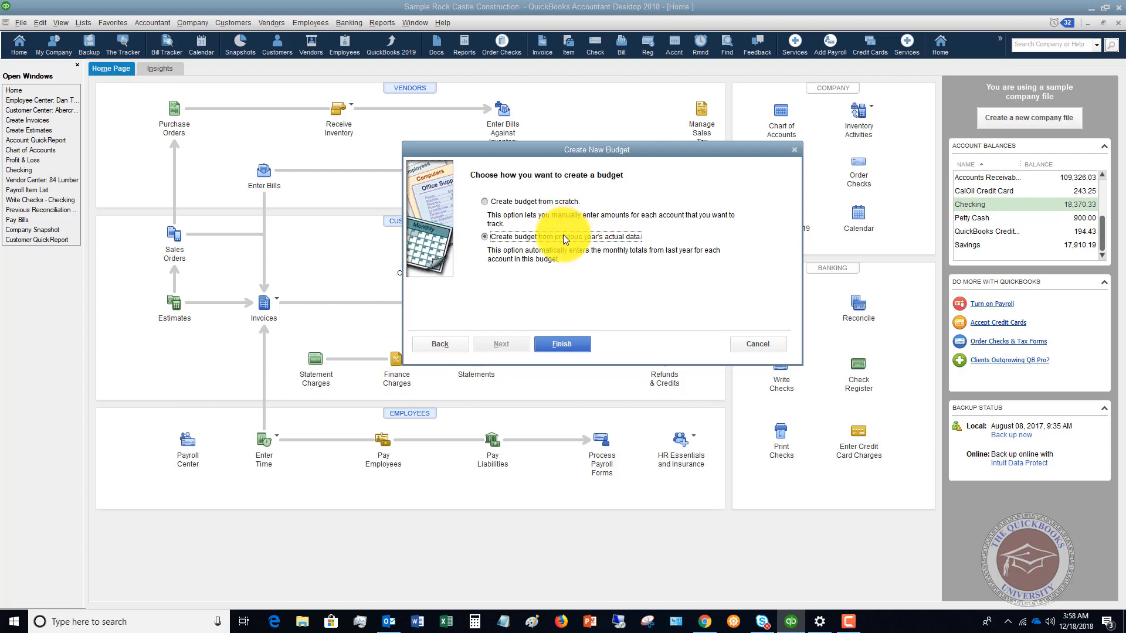
click(489, 237)
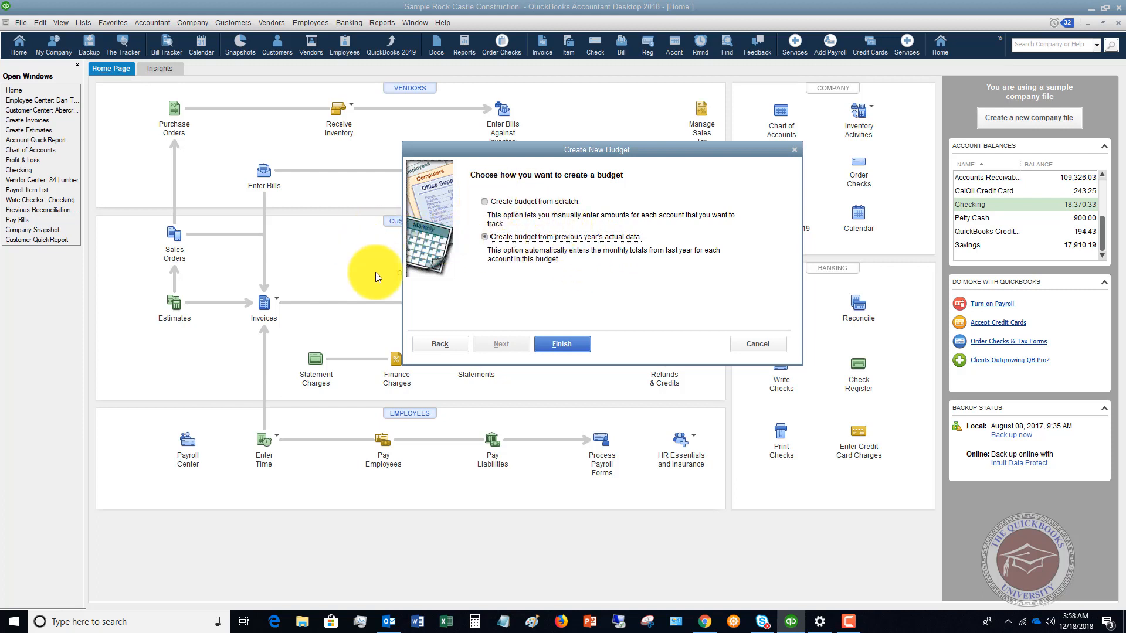
mouse_move(591, 313)
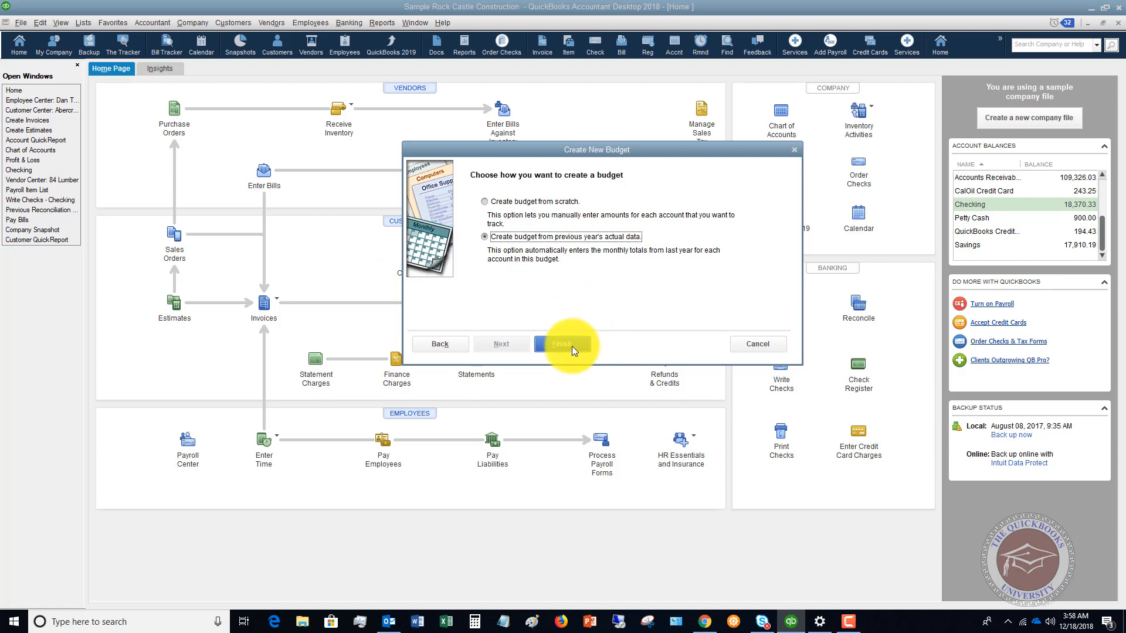
- Finish the FY2024 budget wizard and scroll through the prefilled monthly account amounts
click(564, 344)
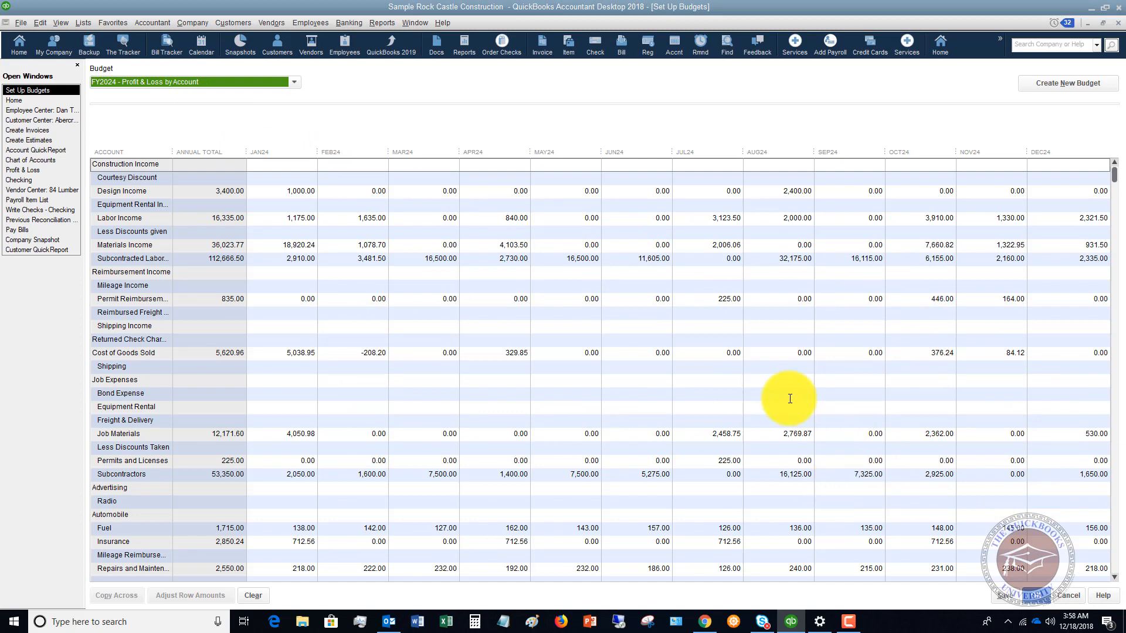
mouse_move(662, 359)
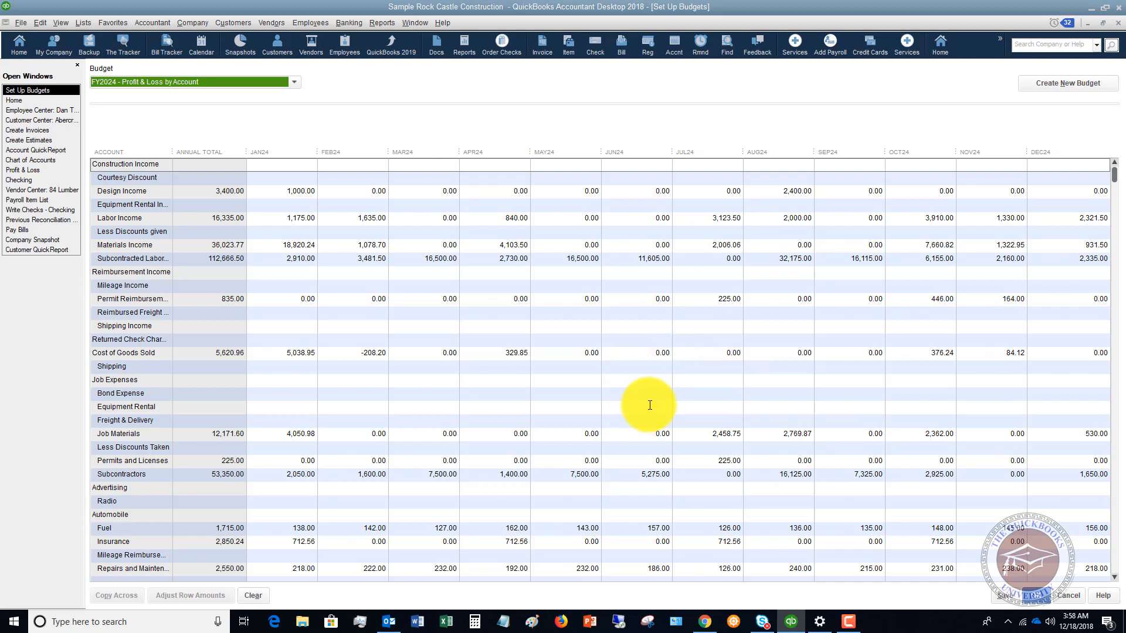
mouse_move(522, 381)
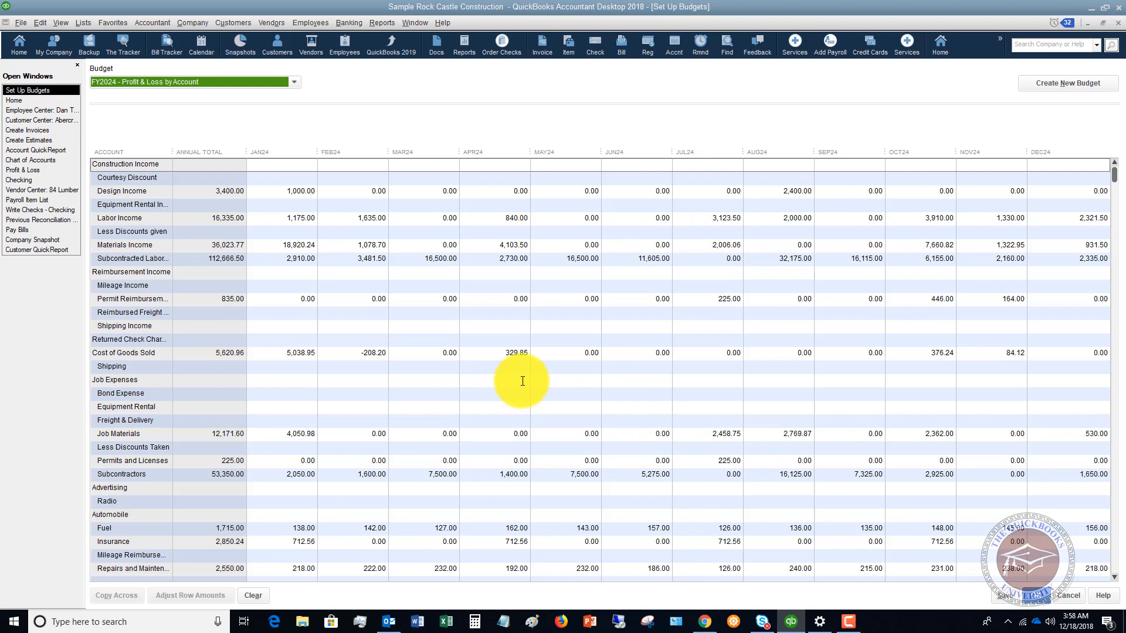
mouse_move(570, 336)
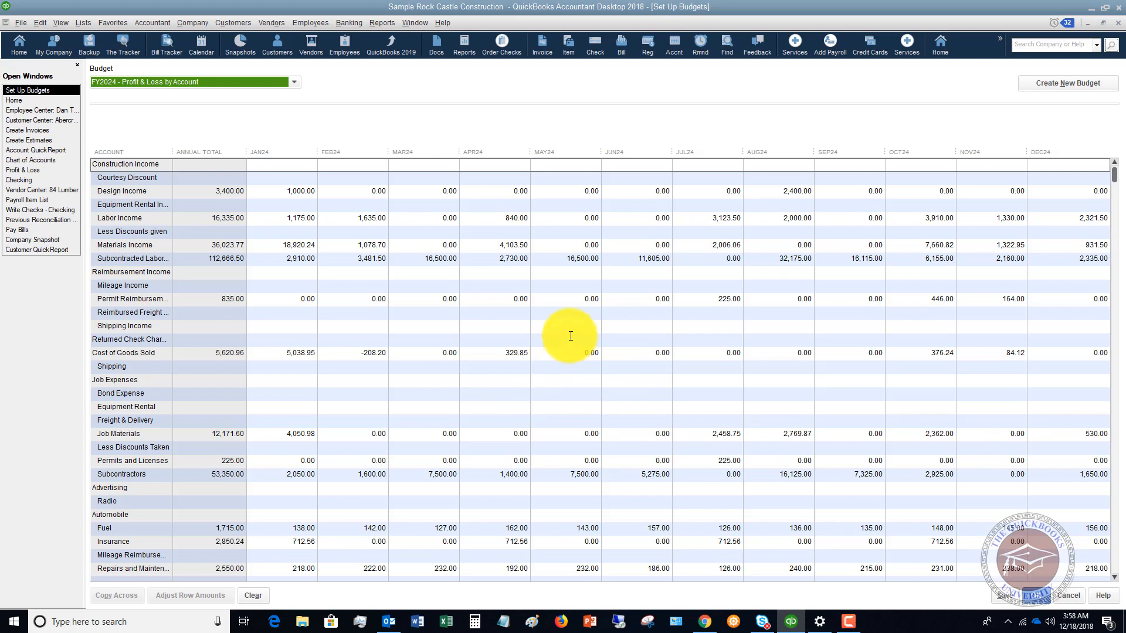
mouse_move(345, 258)
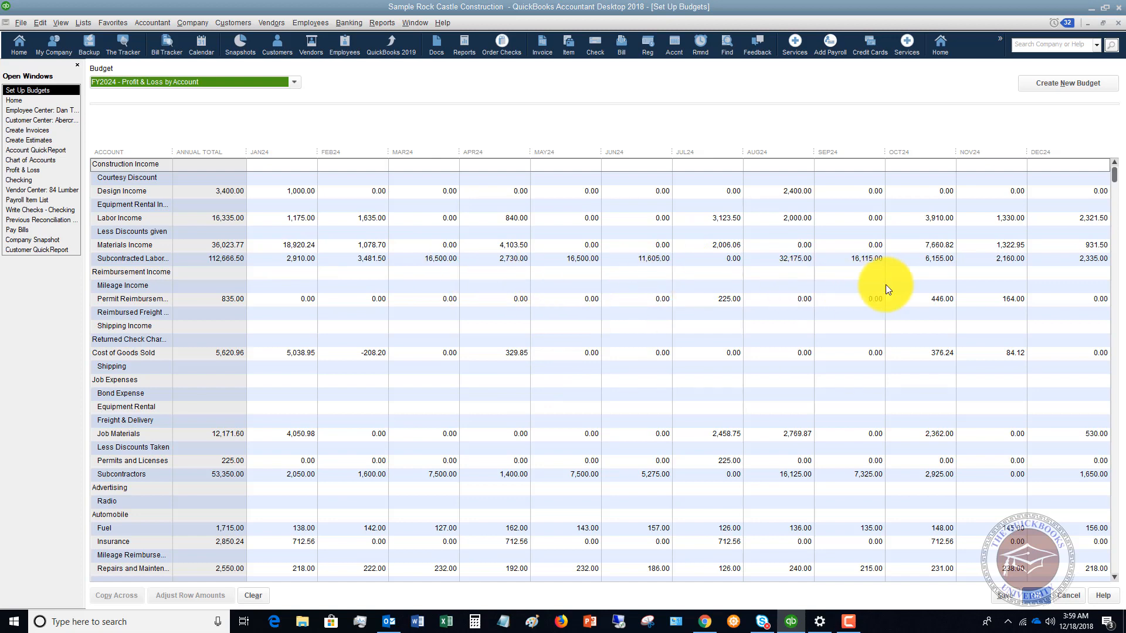
mouse_move(371, 217)
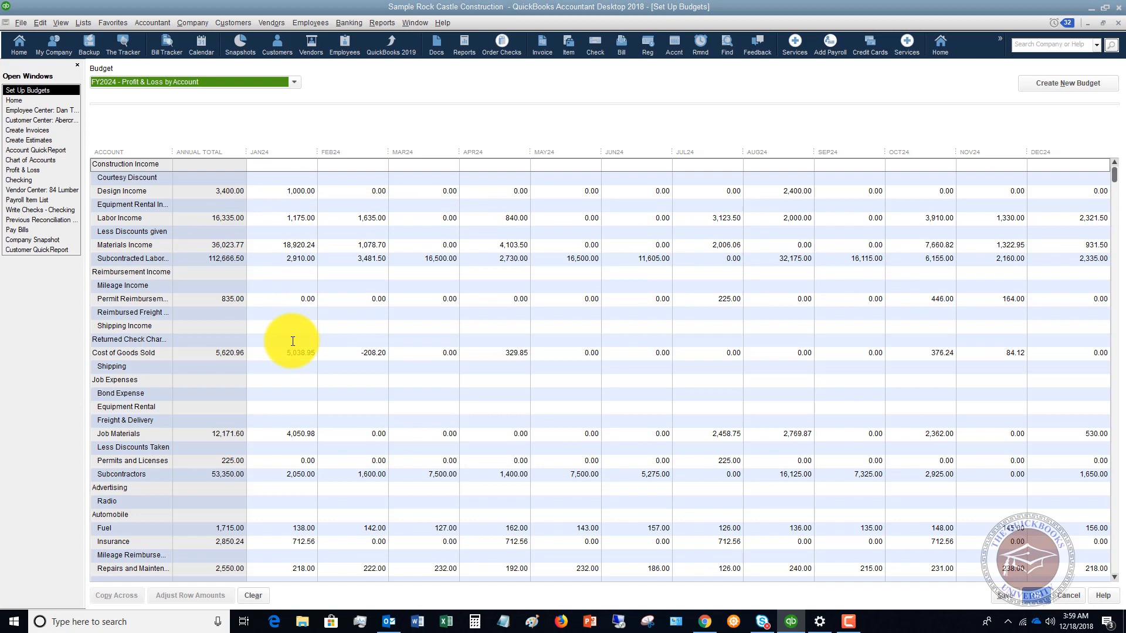
scroll(down, 3)
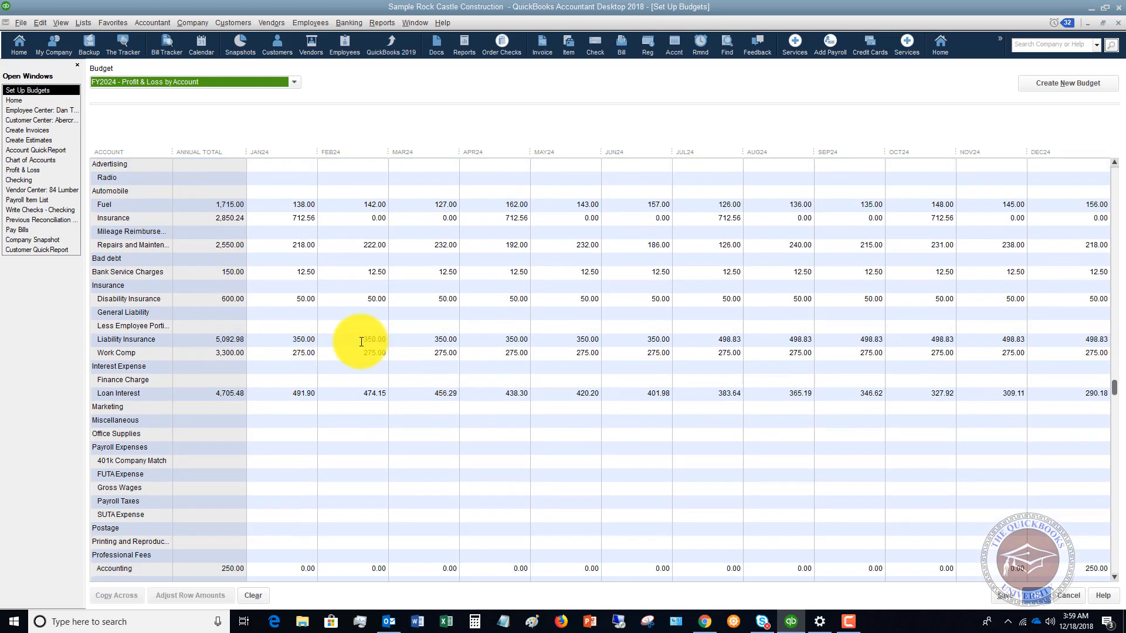
scroll(down, 3)
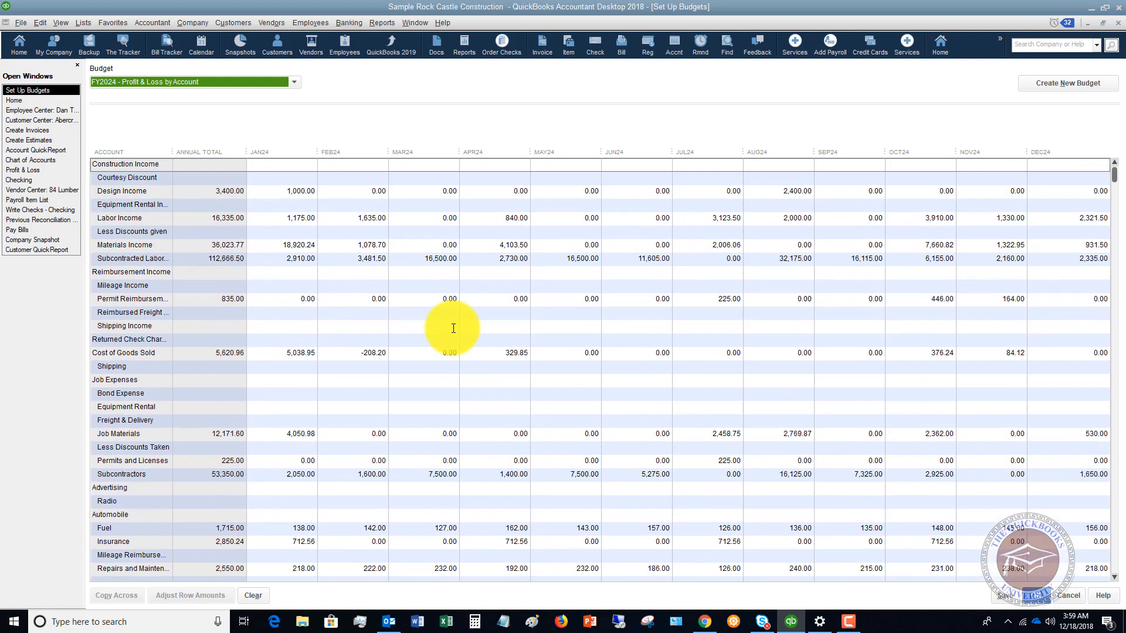
- Enter 200 in January's Fuel cell and copy it across all months
scroll(down, 3)
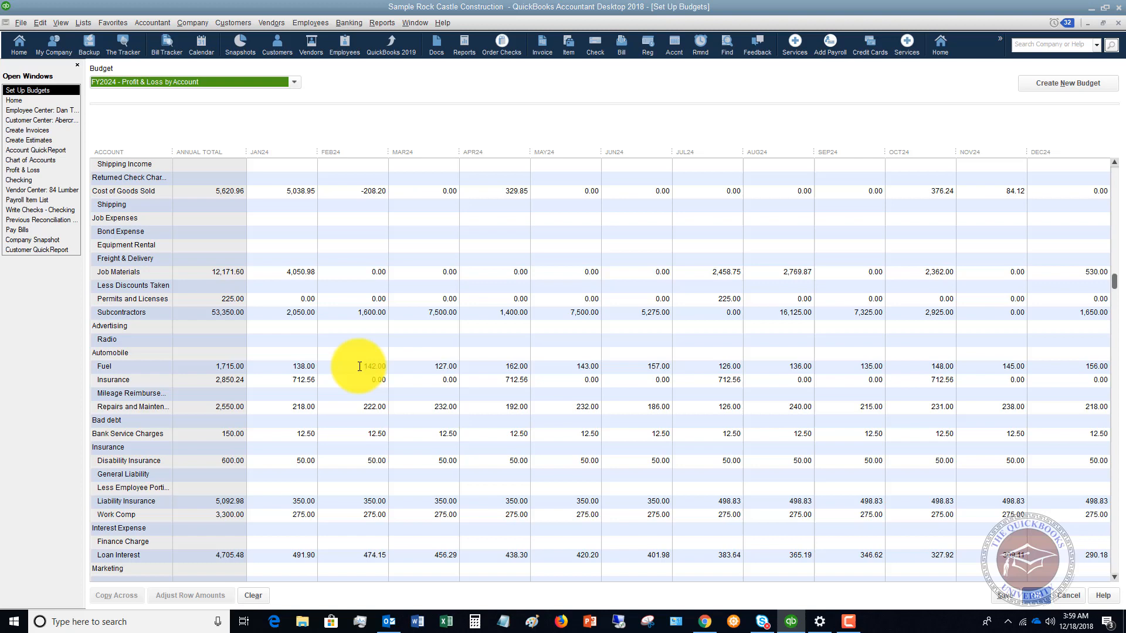
click(303, 366)
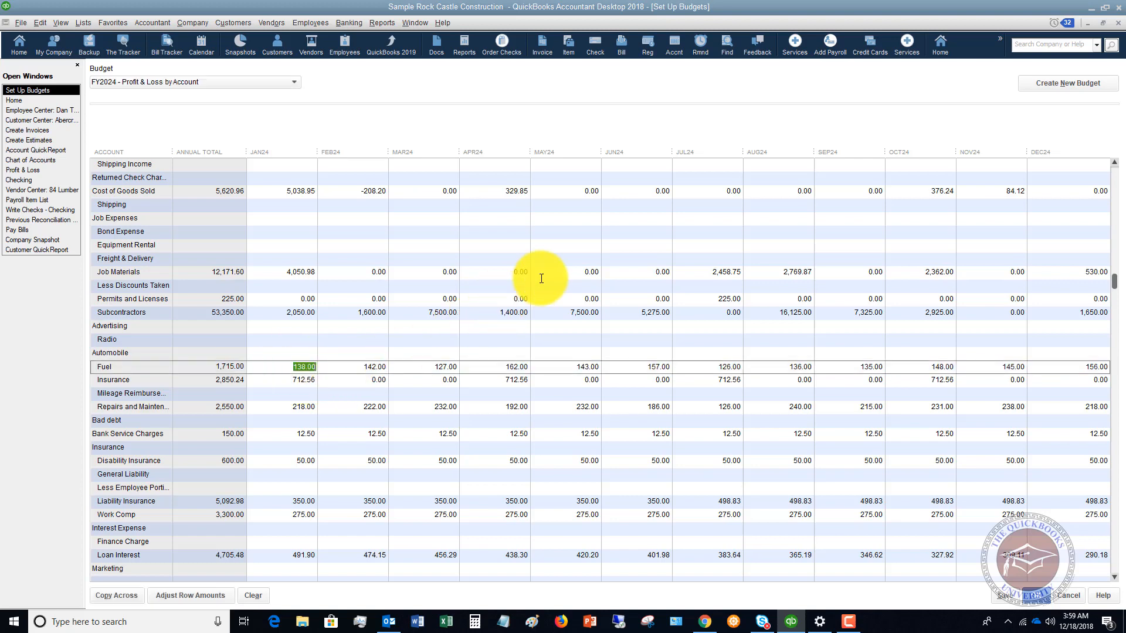
text(2)
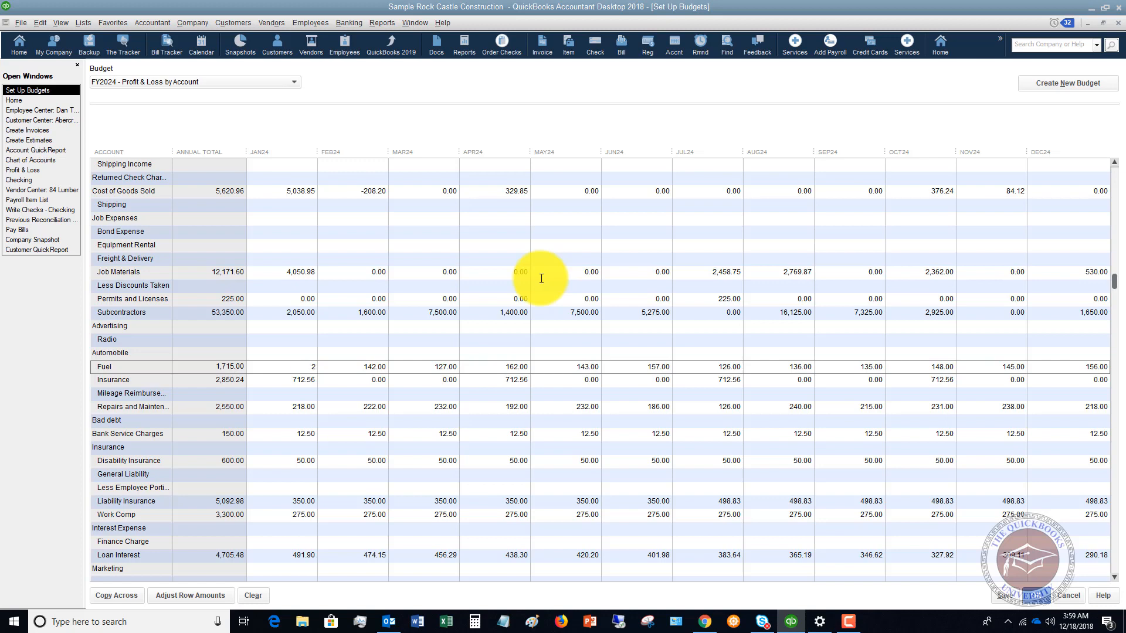
text(00)
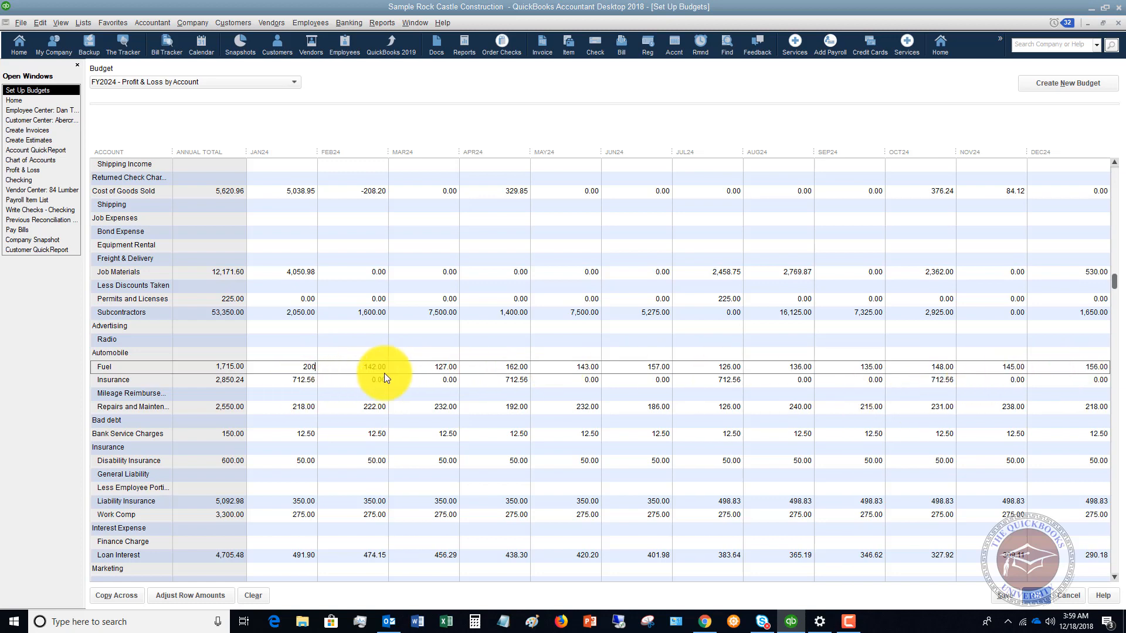
click(116, 595)
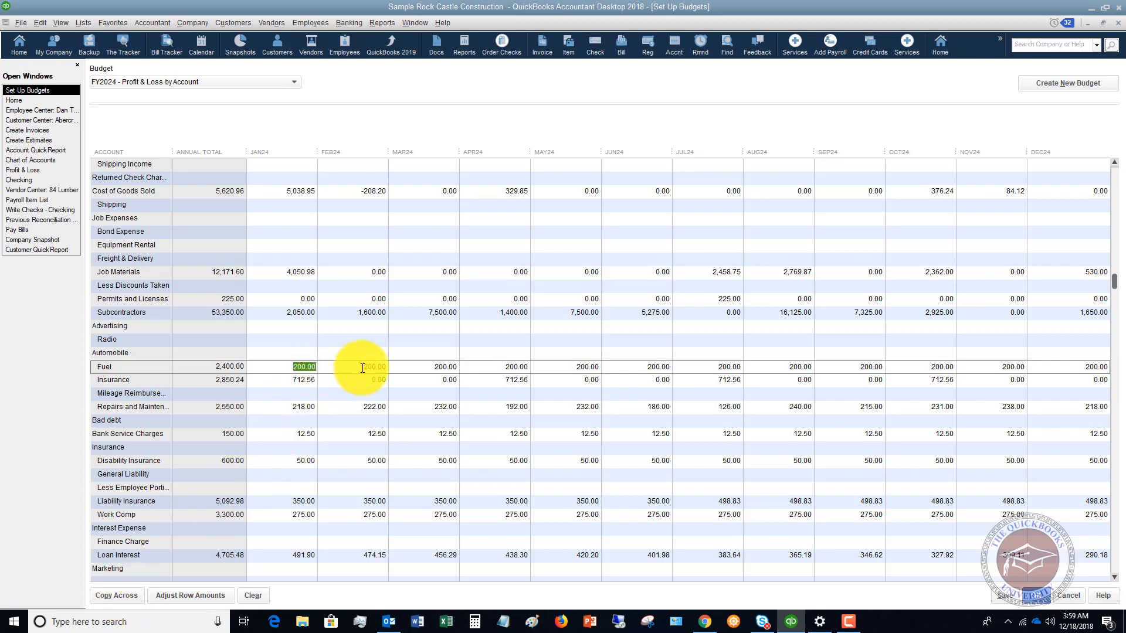
mouse_move(865, 366)
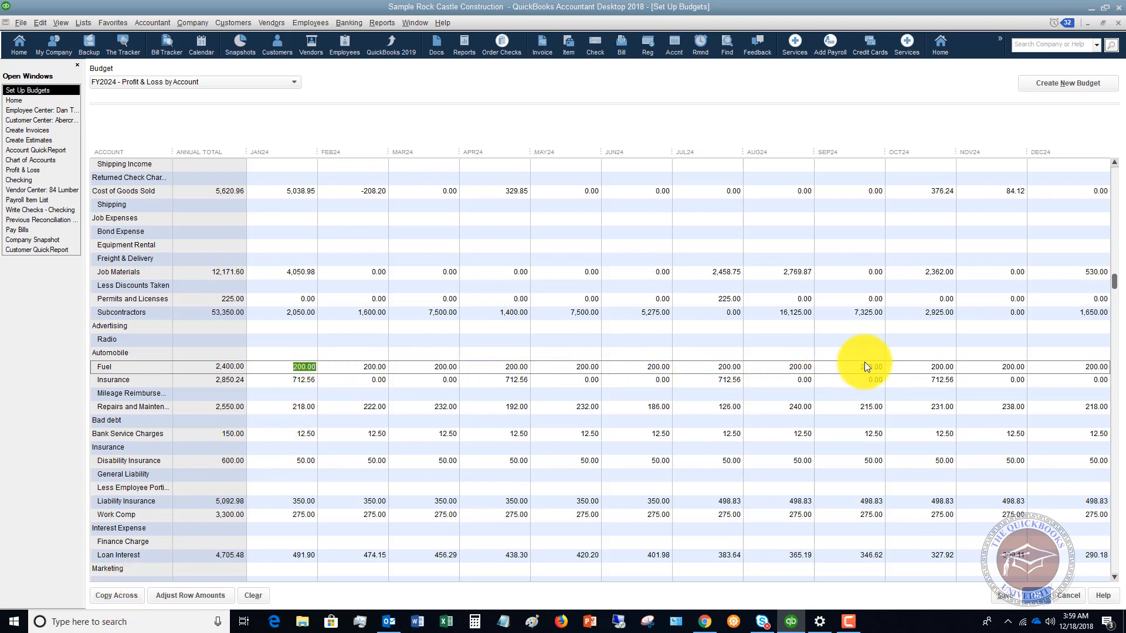
- Decline clearing the budget and open Adjust Row Amounts for the Fuel row
click(253, 596)
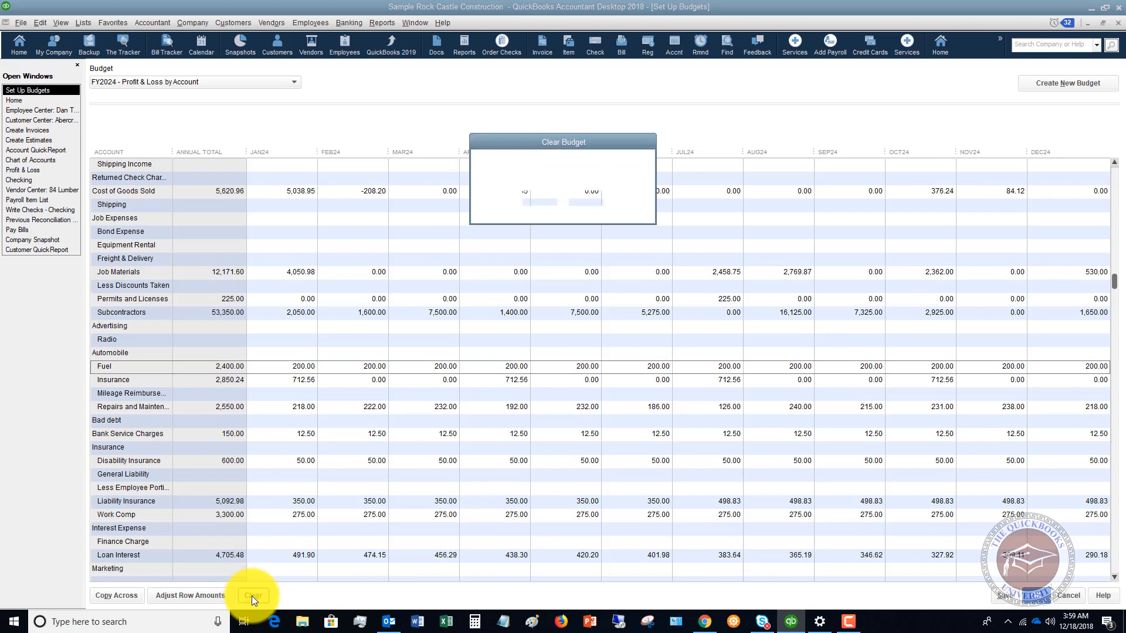
click(252, 595)
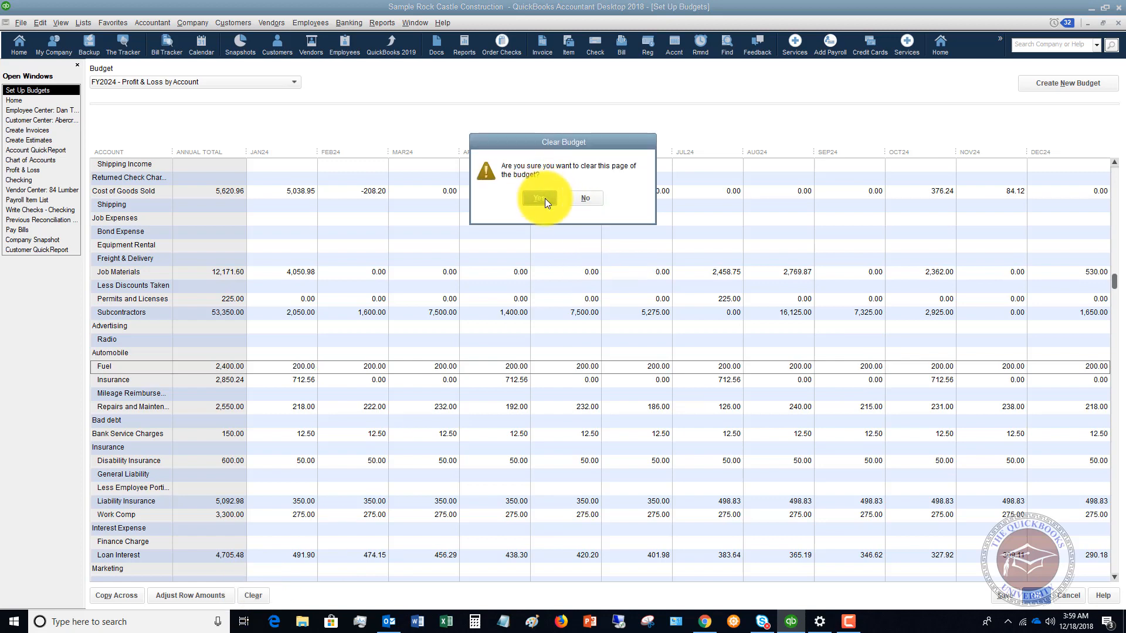
click(544, 198)
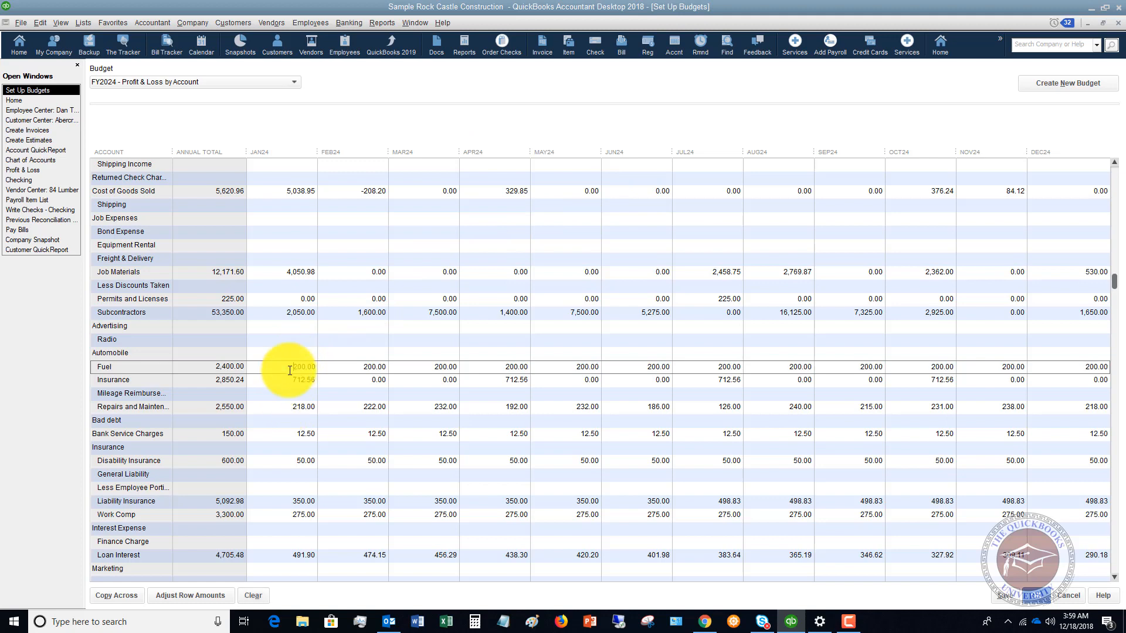
click(189, 595)
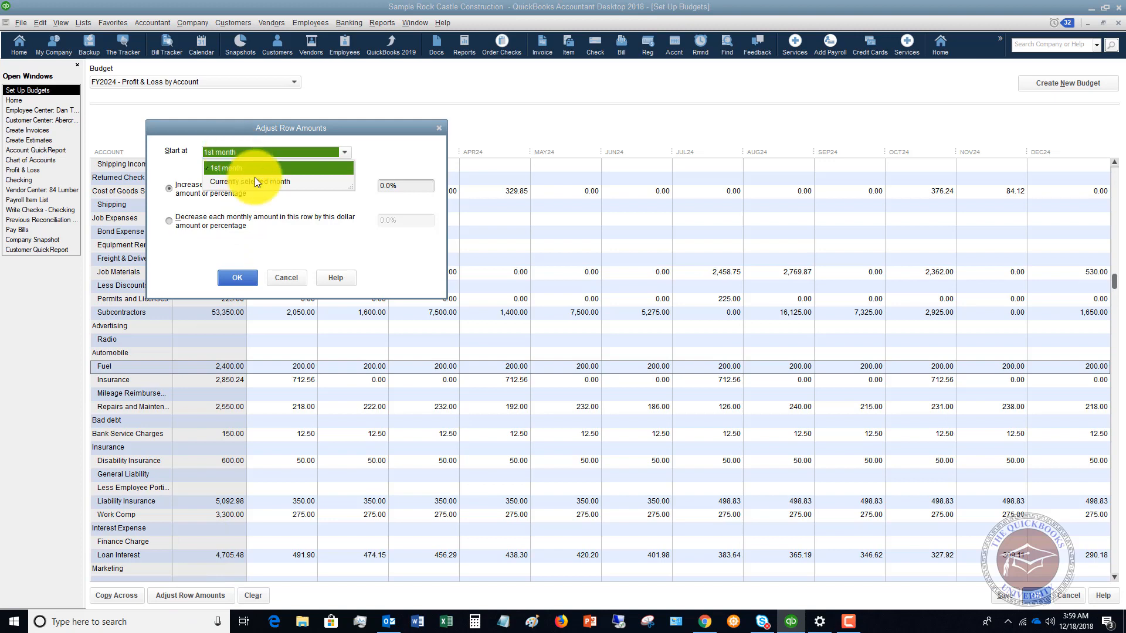
- Increase Fuel by 50 each month from the first month, to 250.00
click(224, 167)
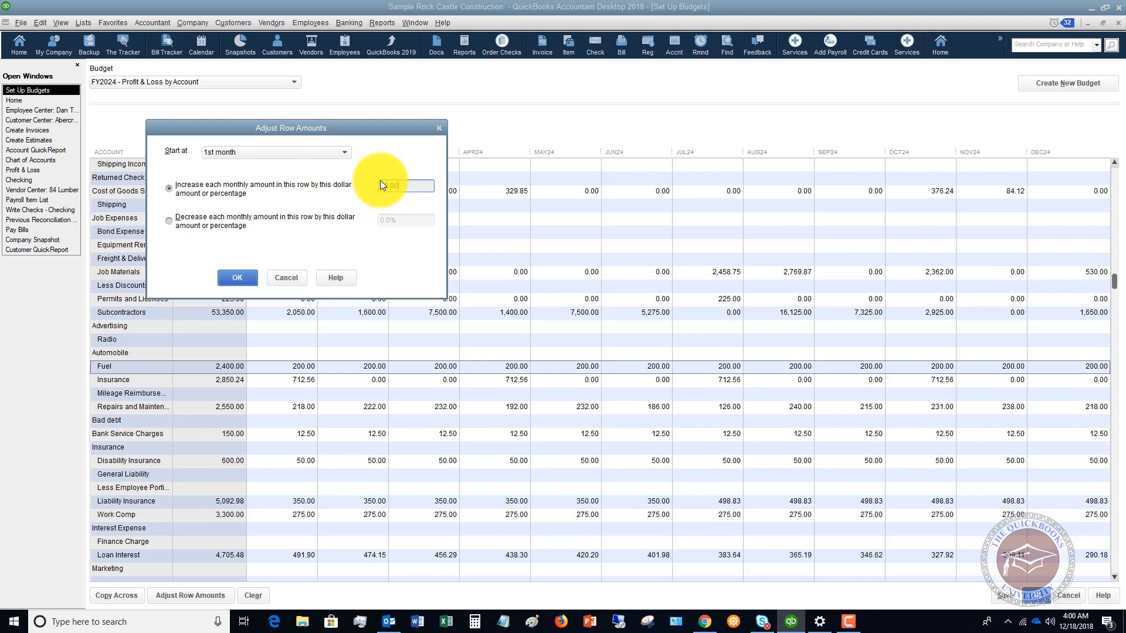
click(237, 278)
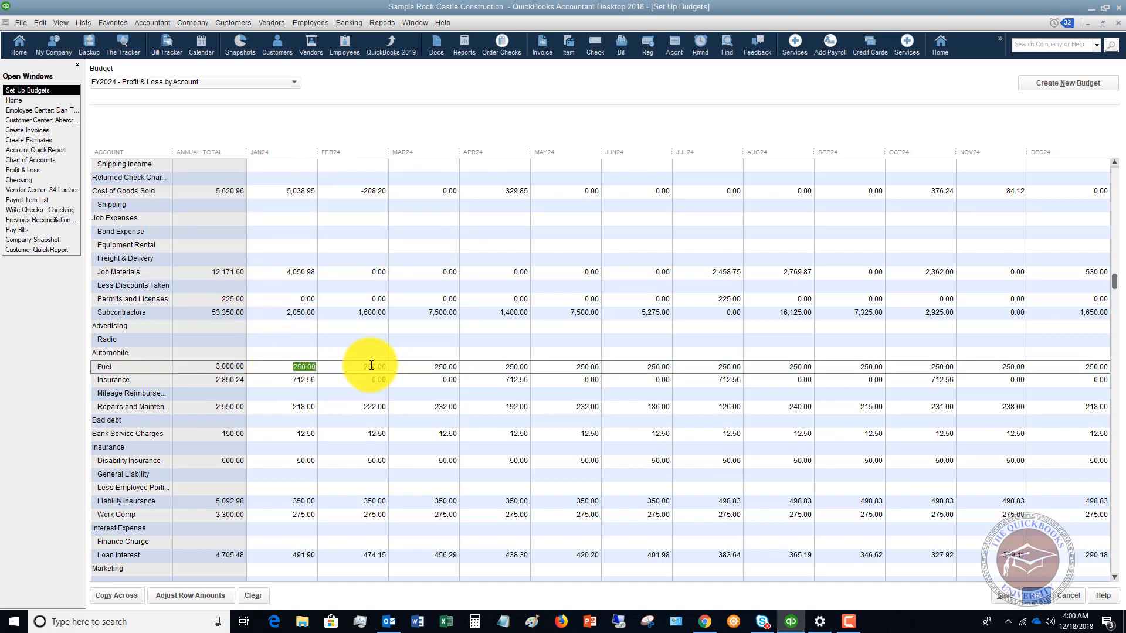
click(303, 366)
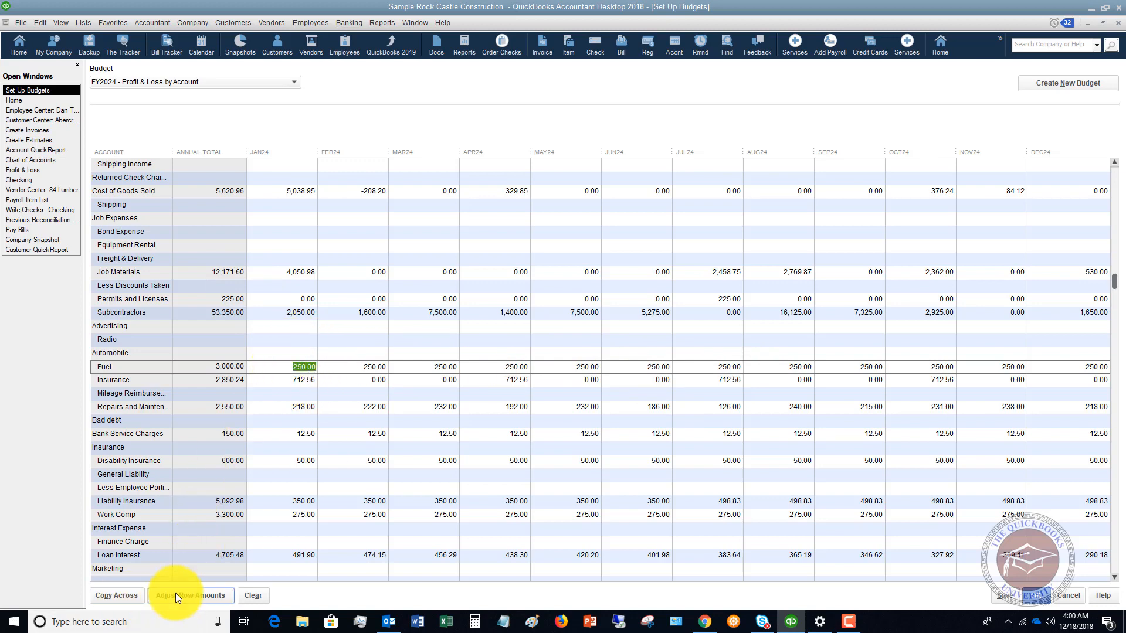
- Raise Fuel's monthly amounts by a further 4%, to 260.00 and 3,120.00 total
click(190, 595)
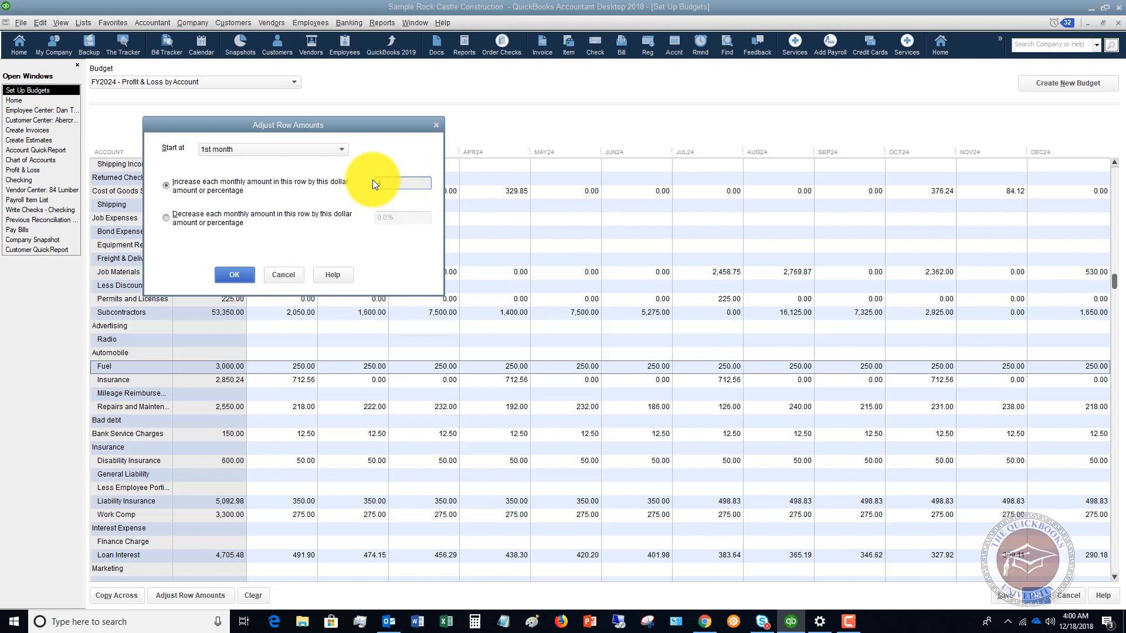
text(4%)
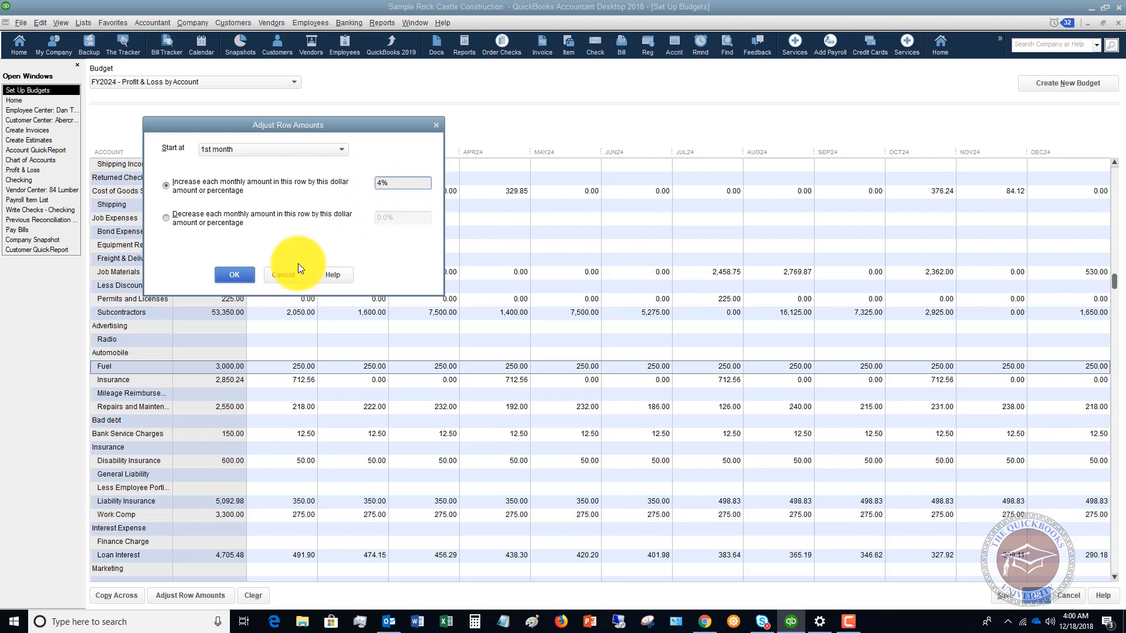
click(234, 274)
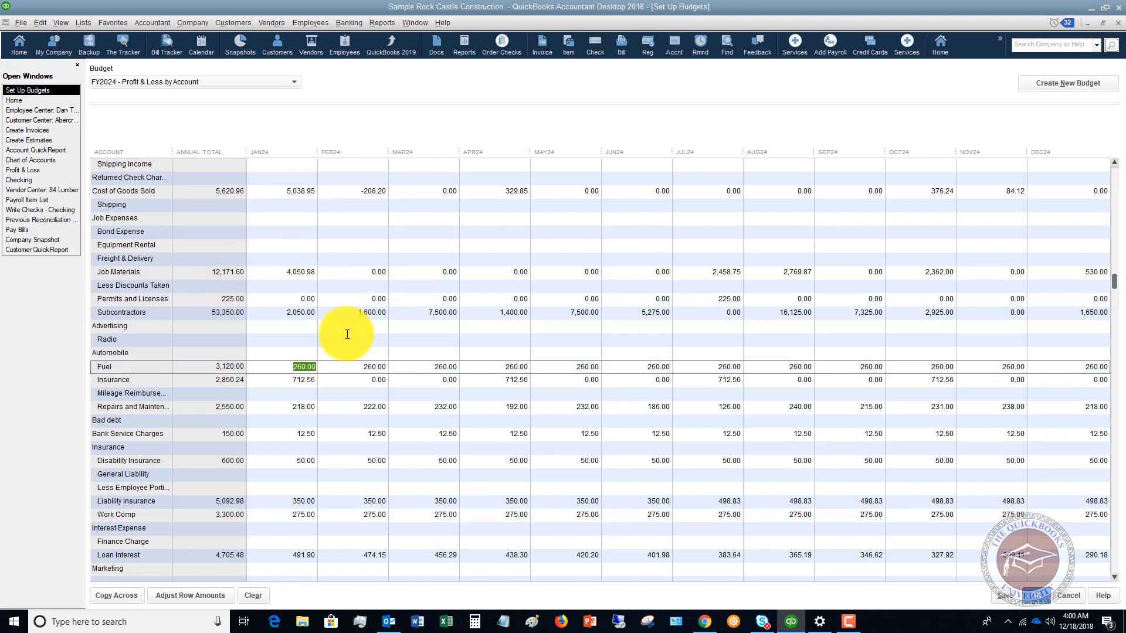
mouse_move(1011, 359)
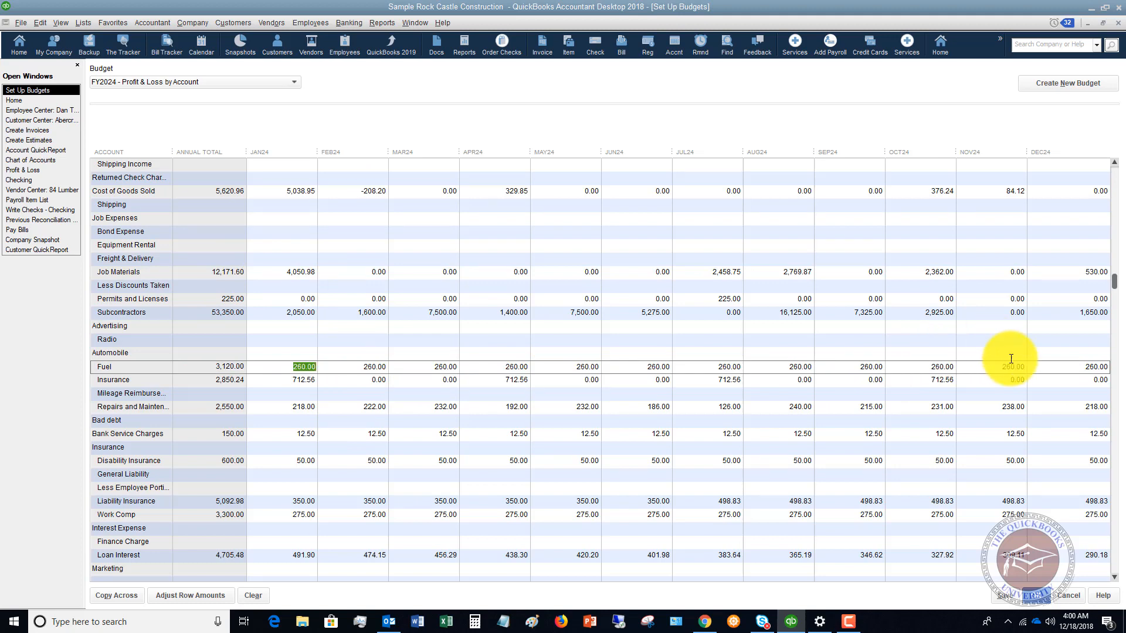
mouse_move(233, 287)
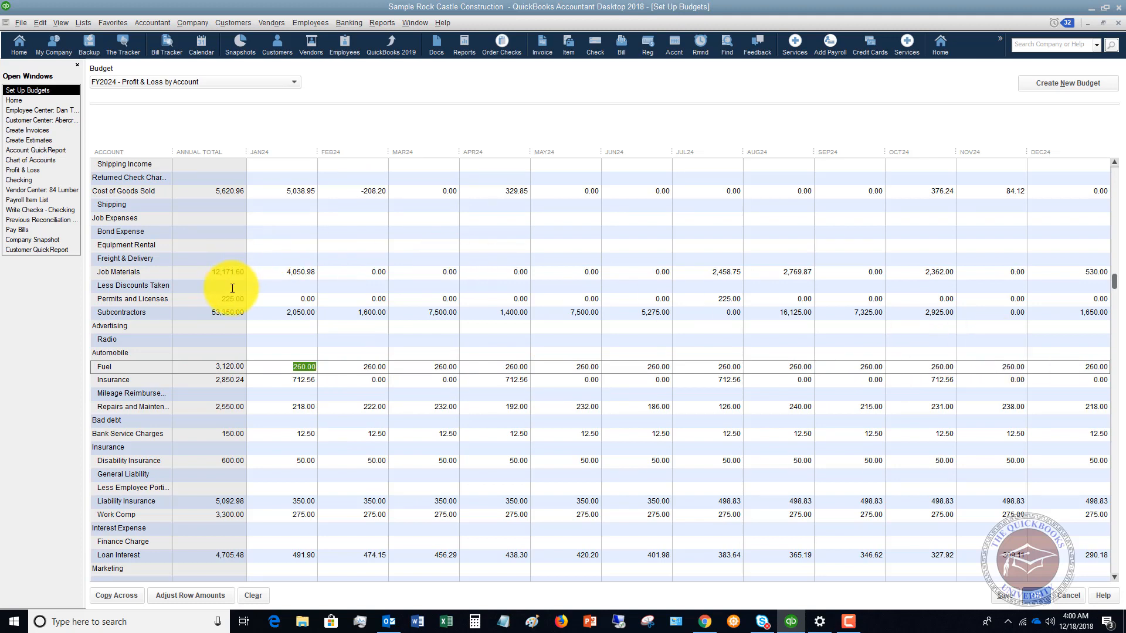
mouse_move(208, 573)
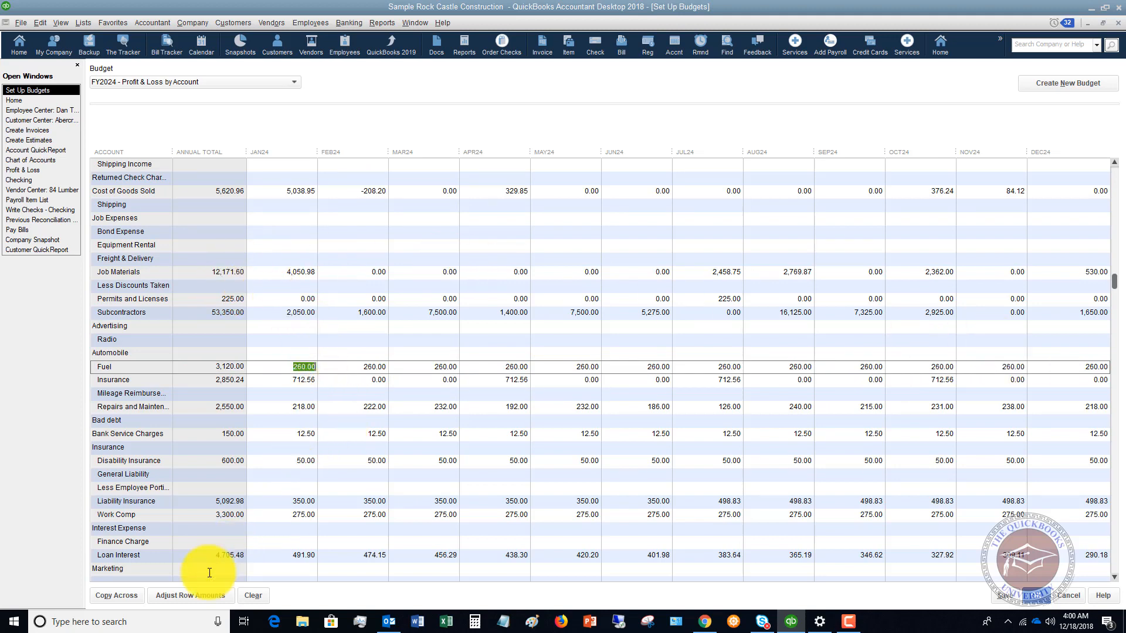
mouse_move(833, 444)
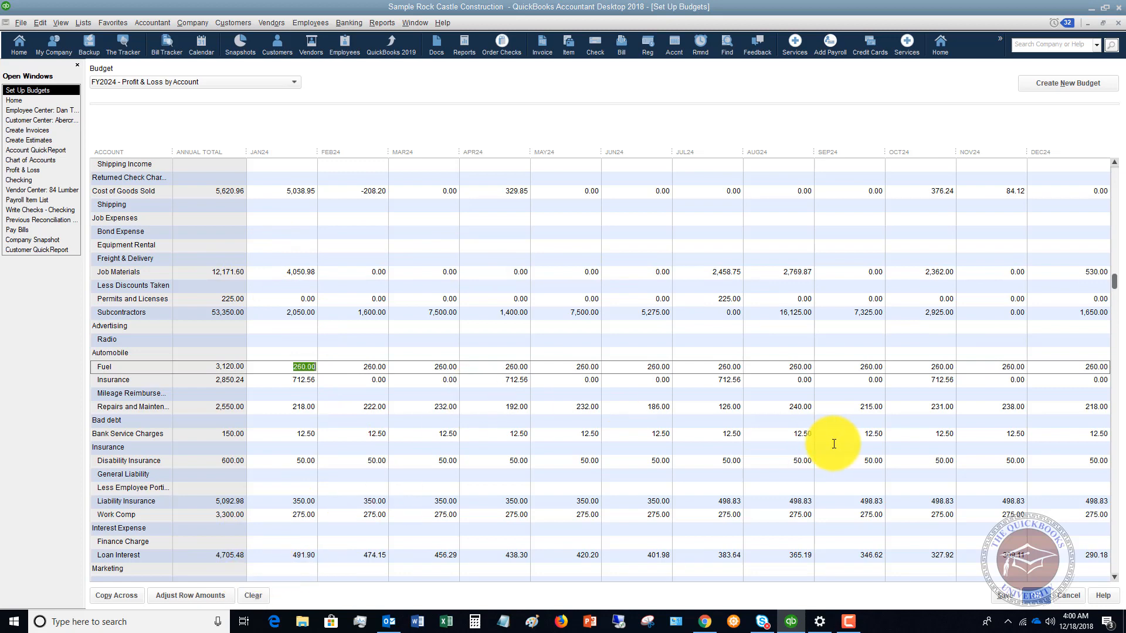
scroll(down, 3)
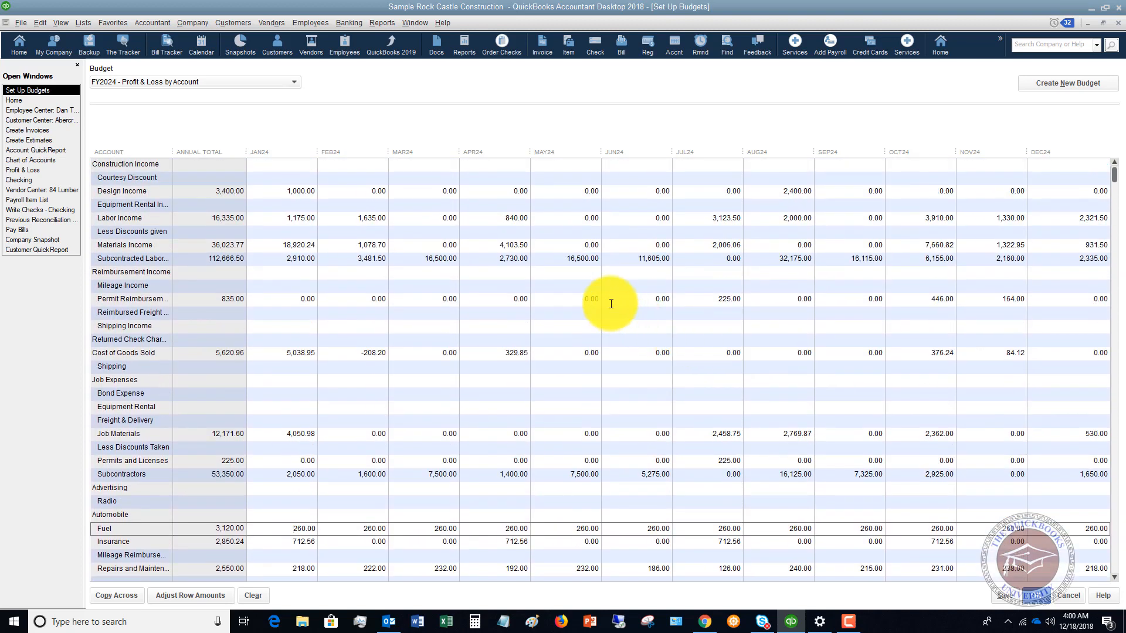
mouse_move(573, 295)
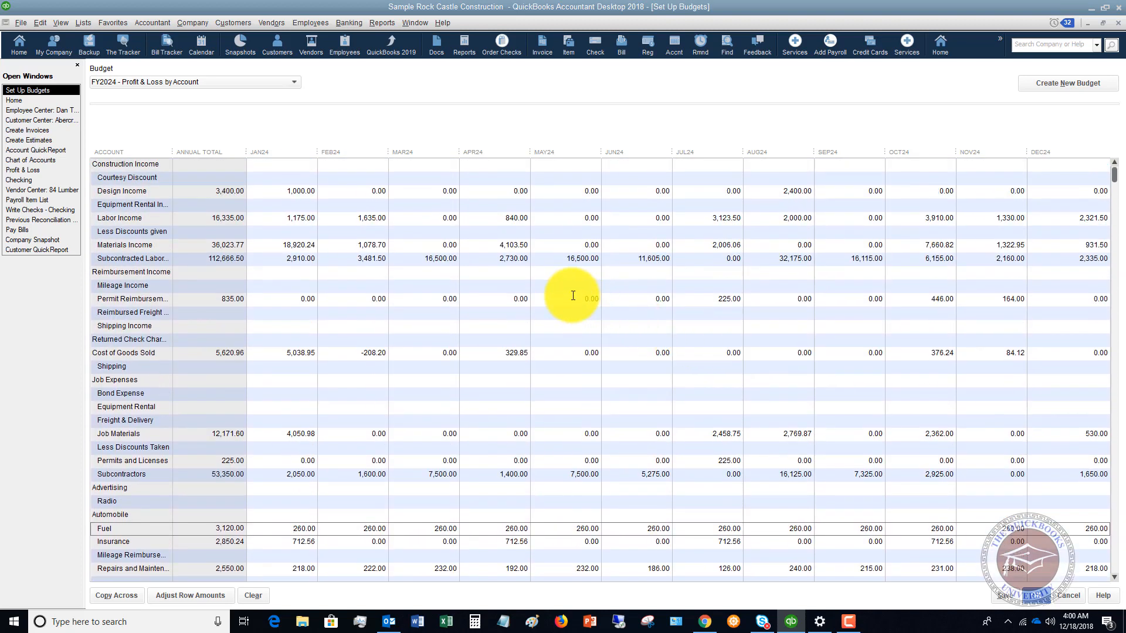
mouse_move(405, 234)
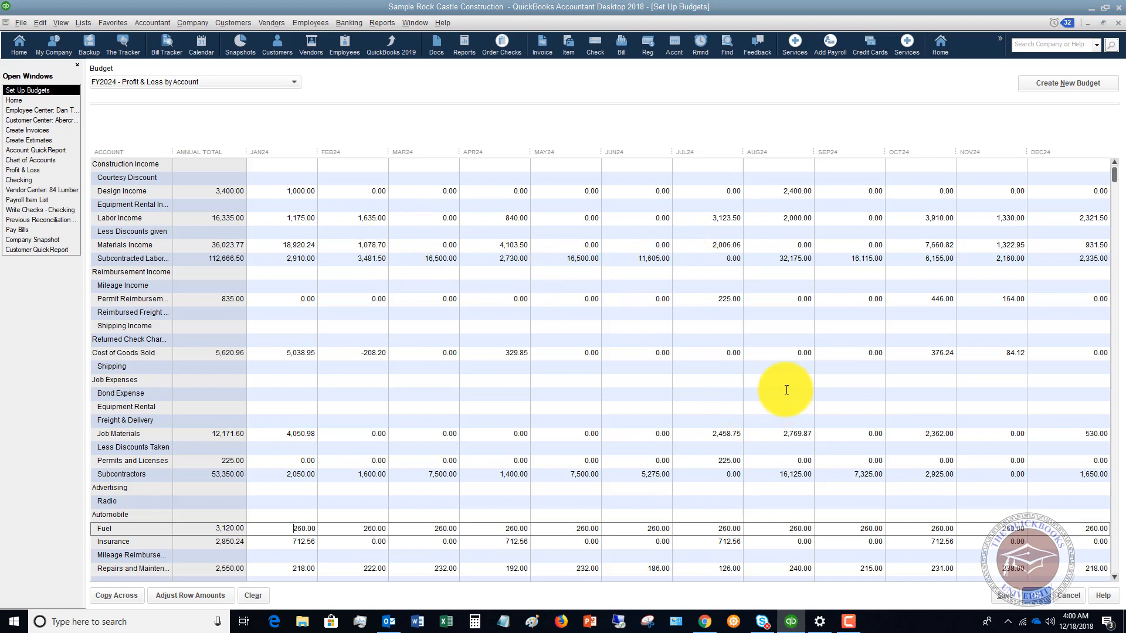
mouse_move(884, 380)
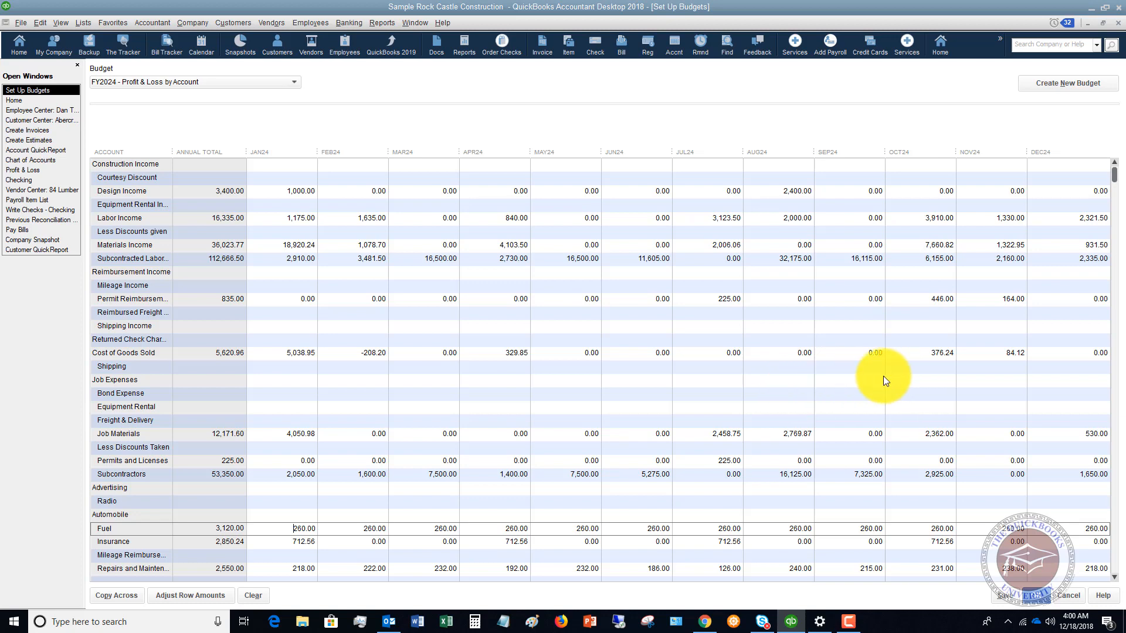
scroll(down, 3)
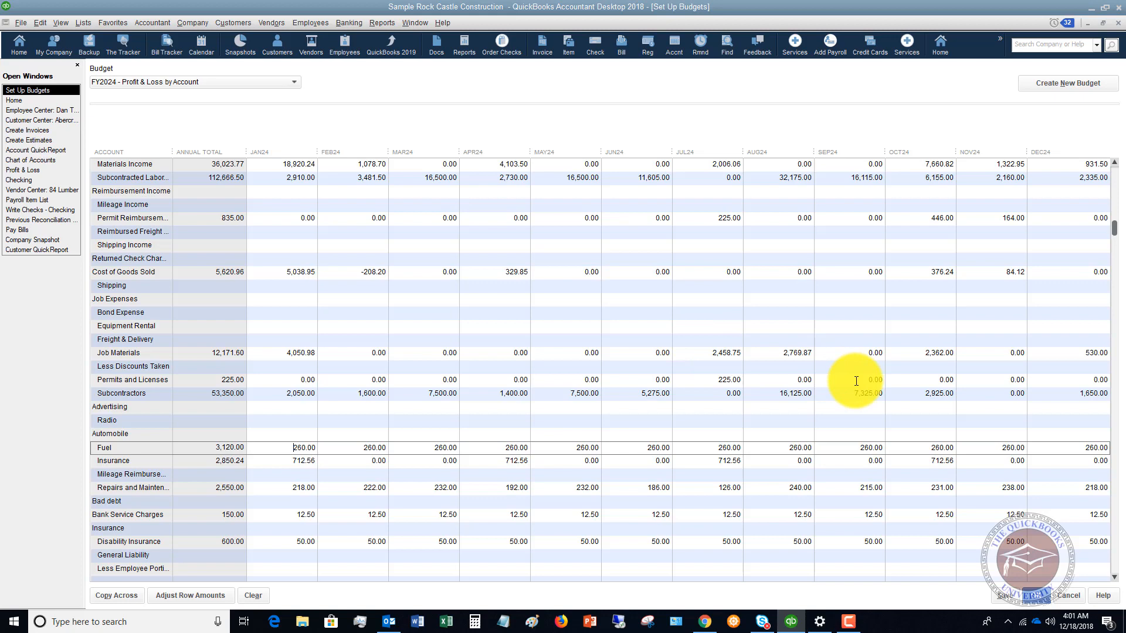
scroll(down, 3)
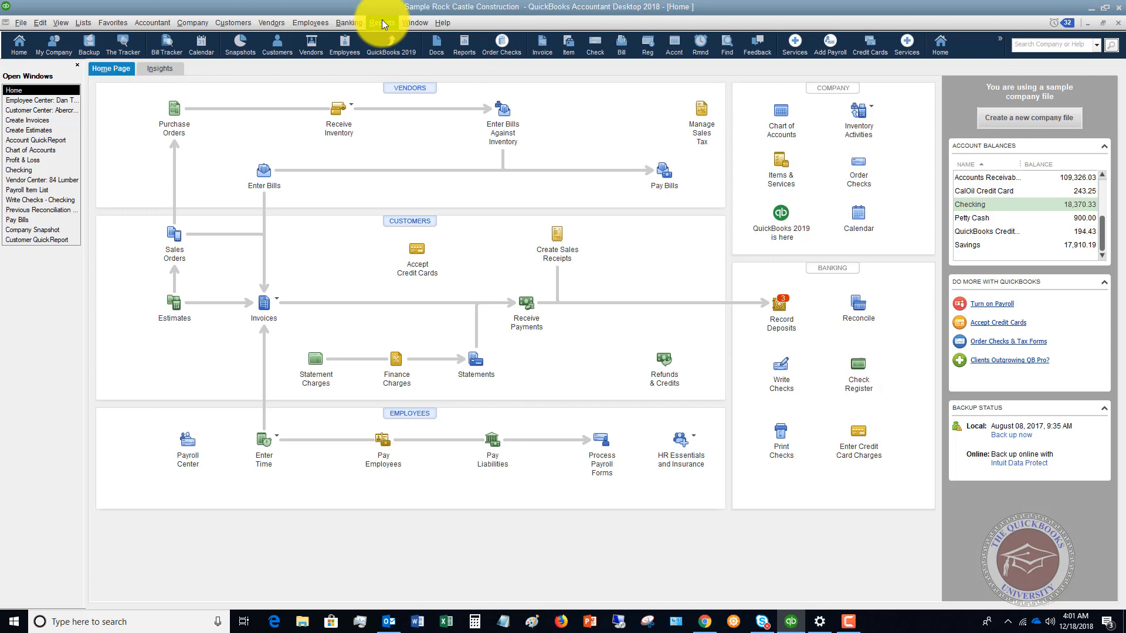
- Generate the Budget vs. Actual report for the FY2023 budget with Account by Month layout
click(381, 22)
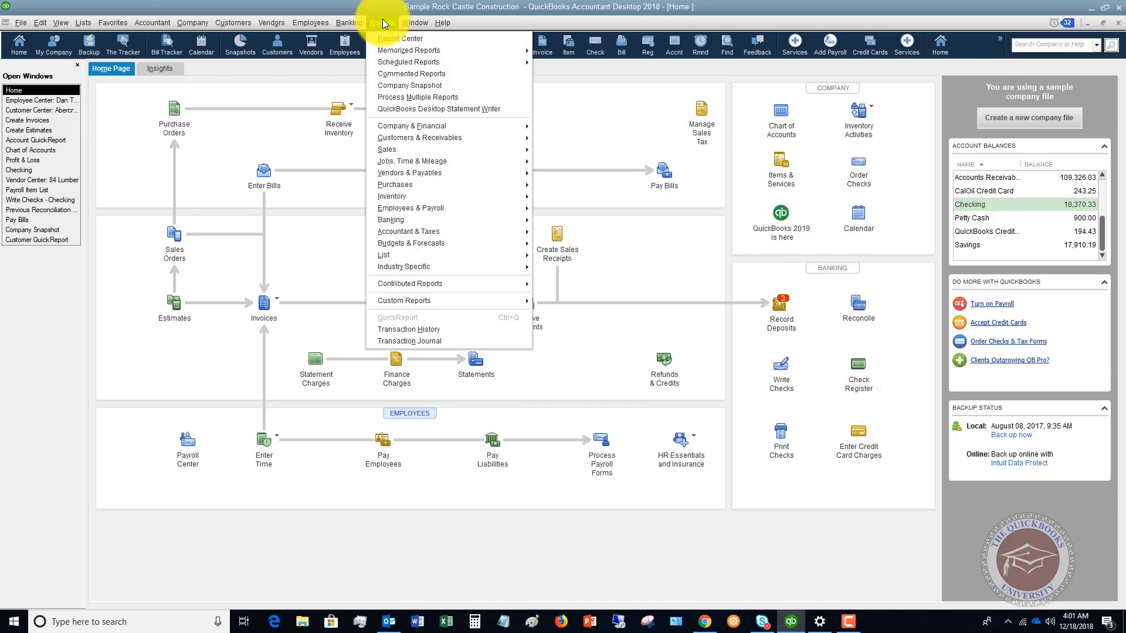
mouse_move(409, 173)
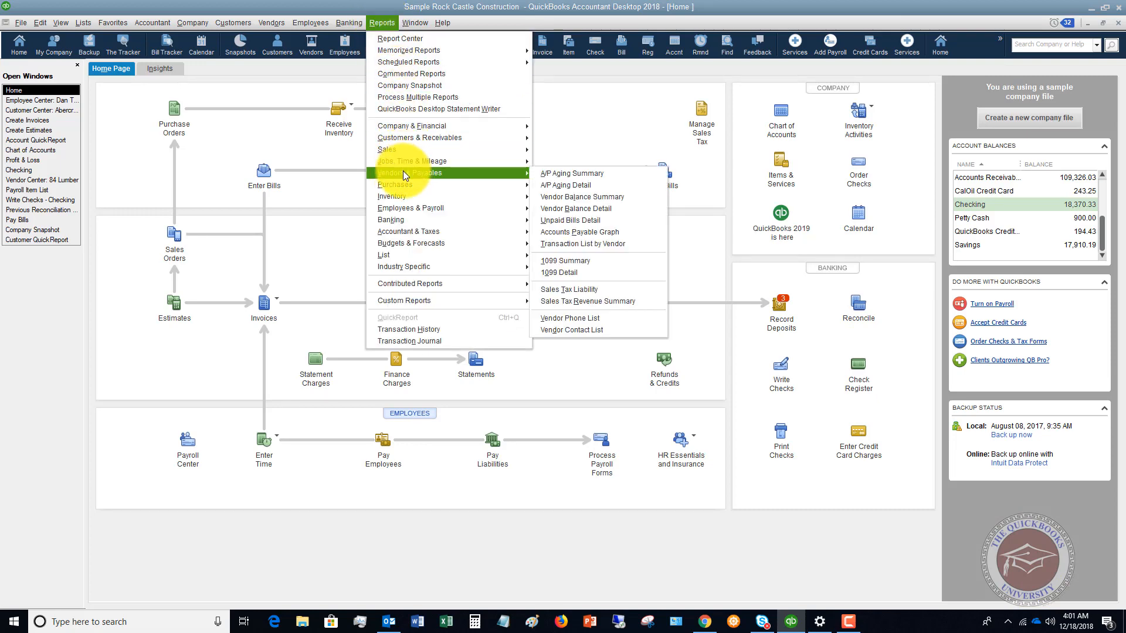
mouse_move(428, 243)
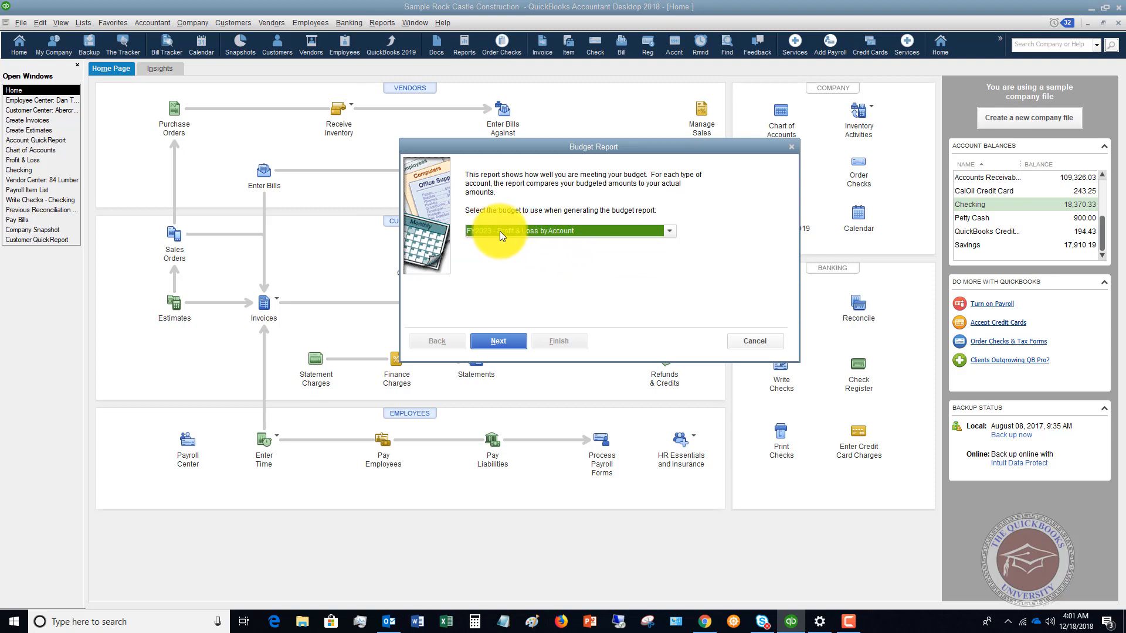
click(668, 230)
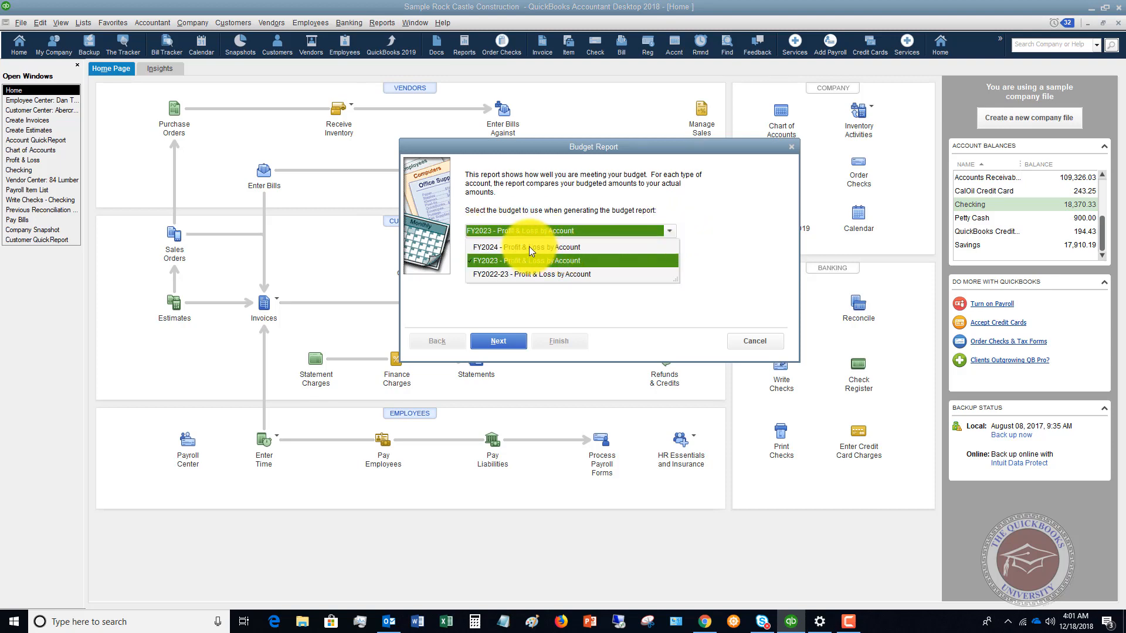
mouse_move(698, 219)
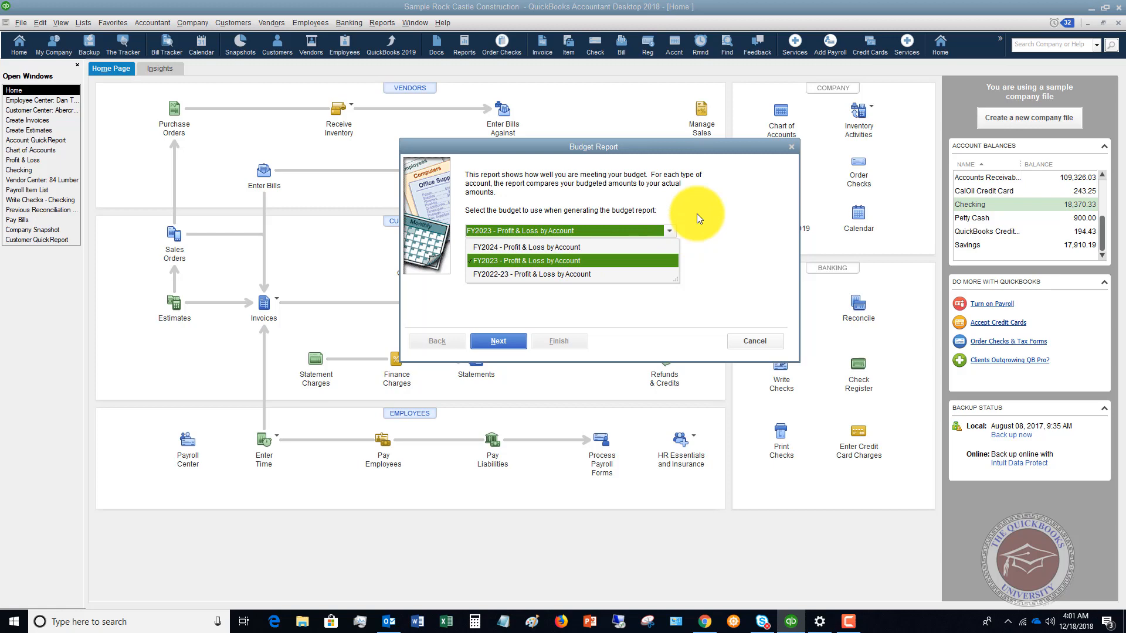
click(498, 340)
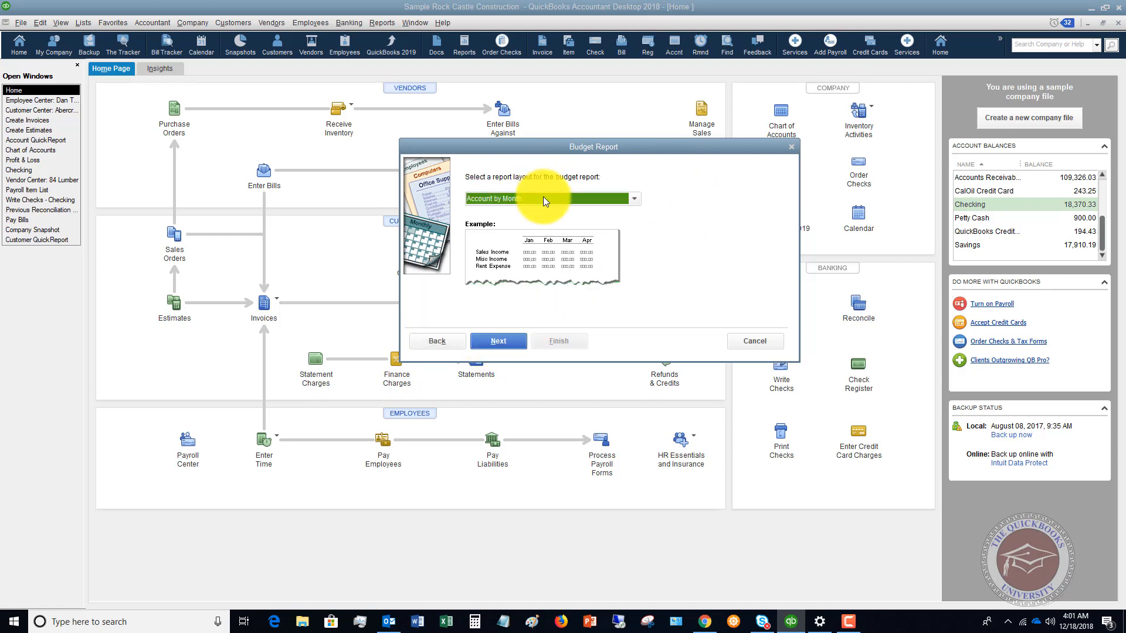
mouse_move(533, 198)
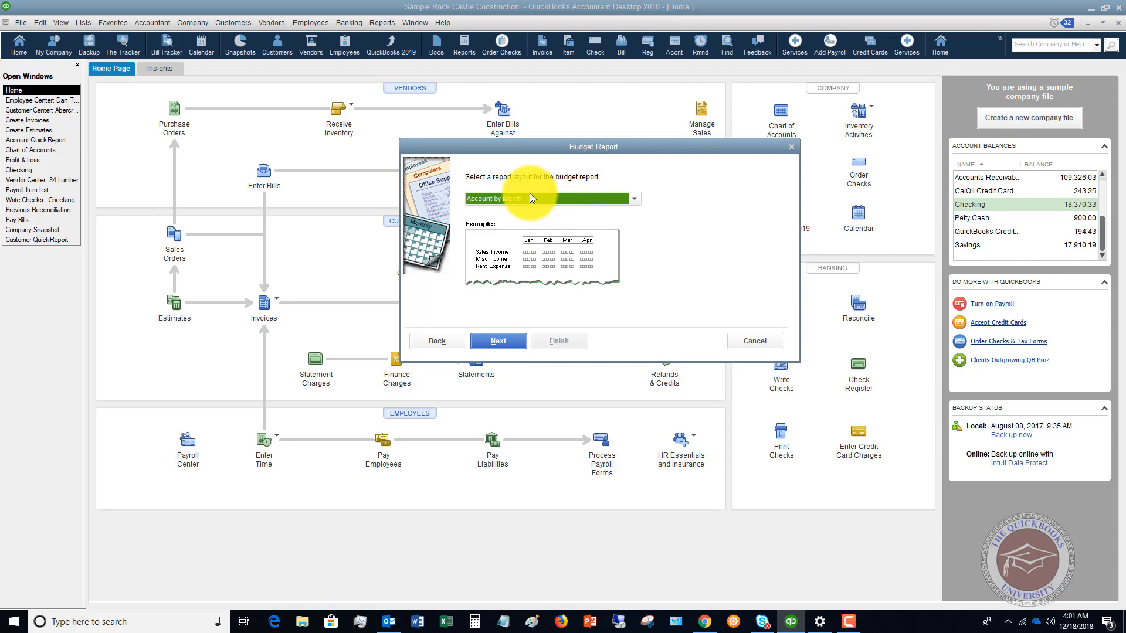
click(498, 340)
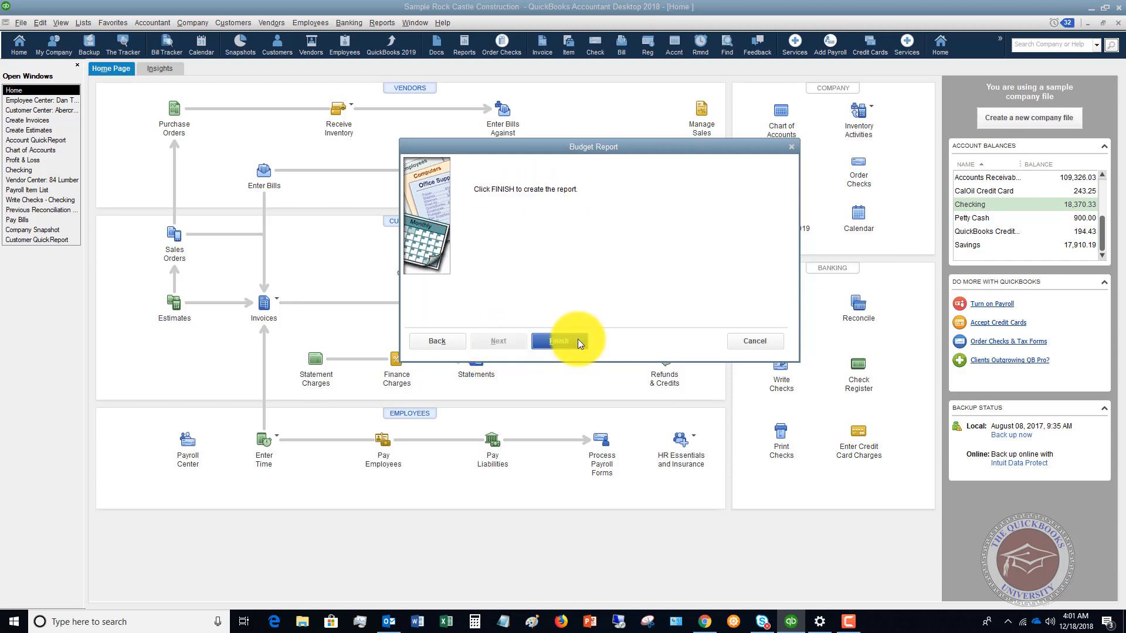
click(559, 340)
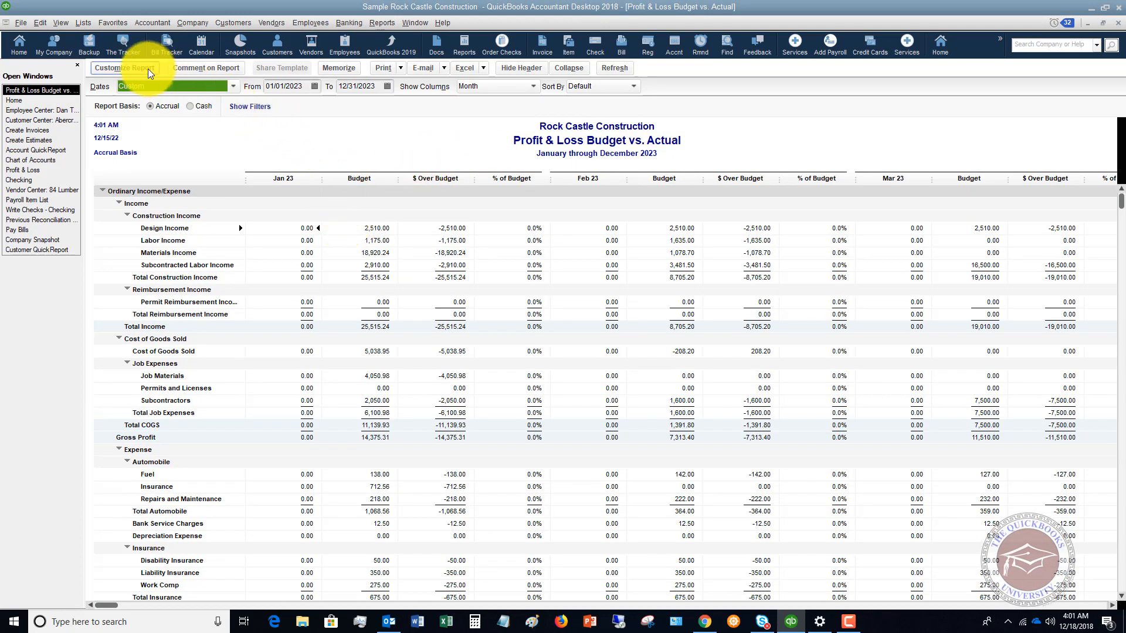
- Customize the report to display Total only columns with % of Budget unchecked
click(124, 68)
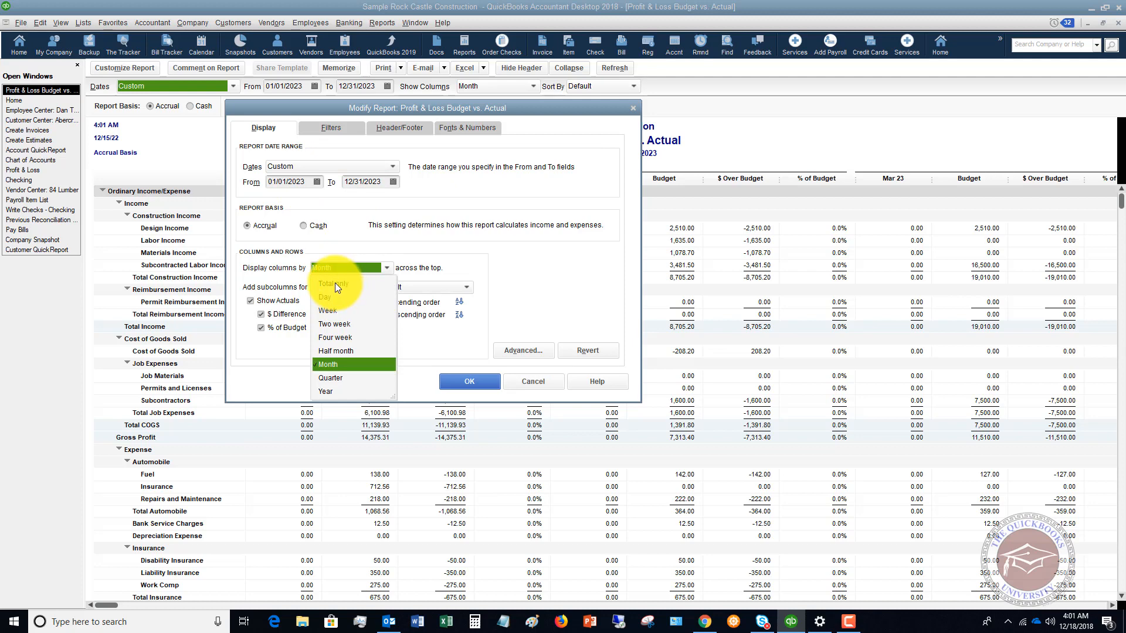
click(333, 283)
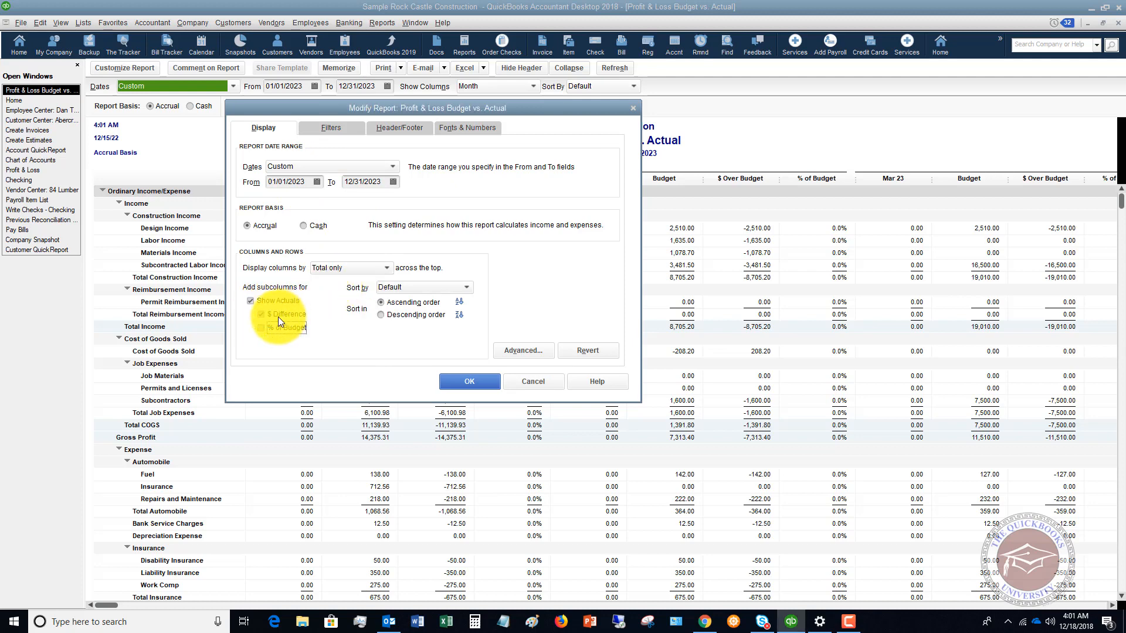
click(262, 327)
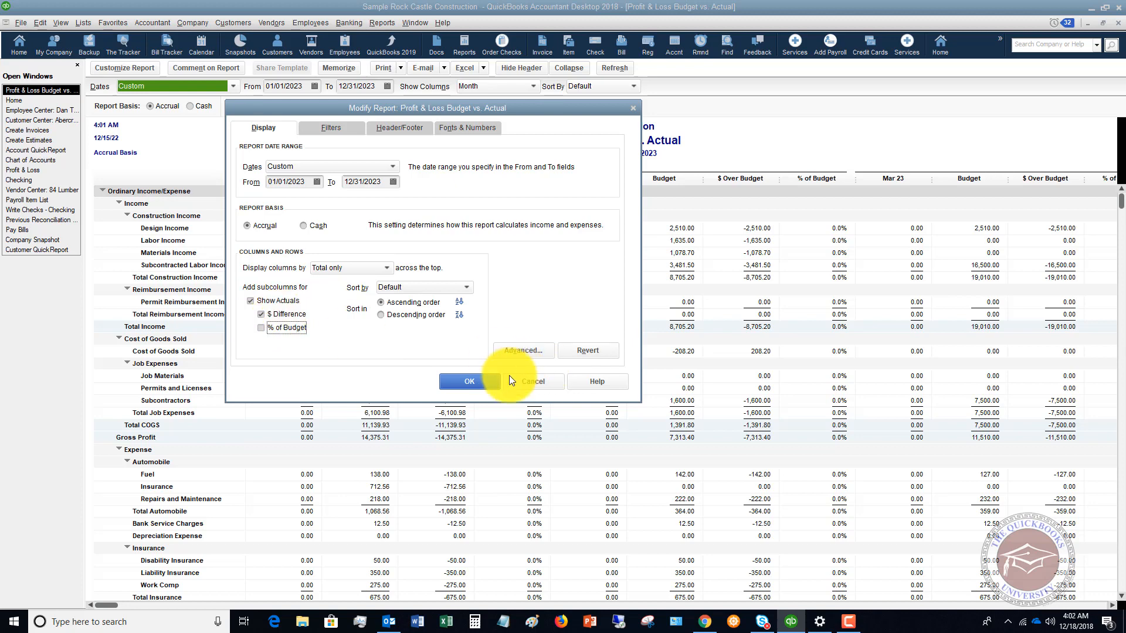
click(468, 381)
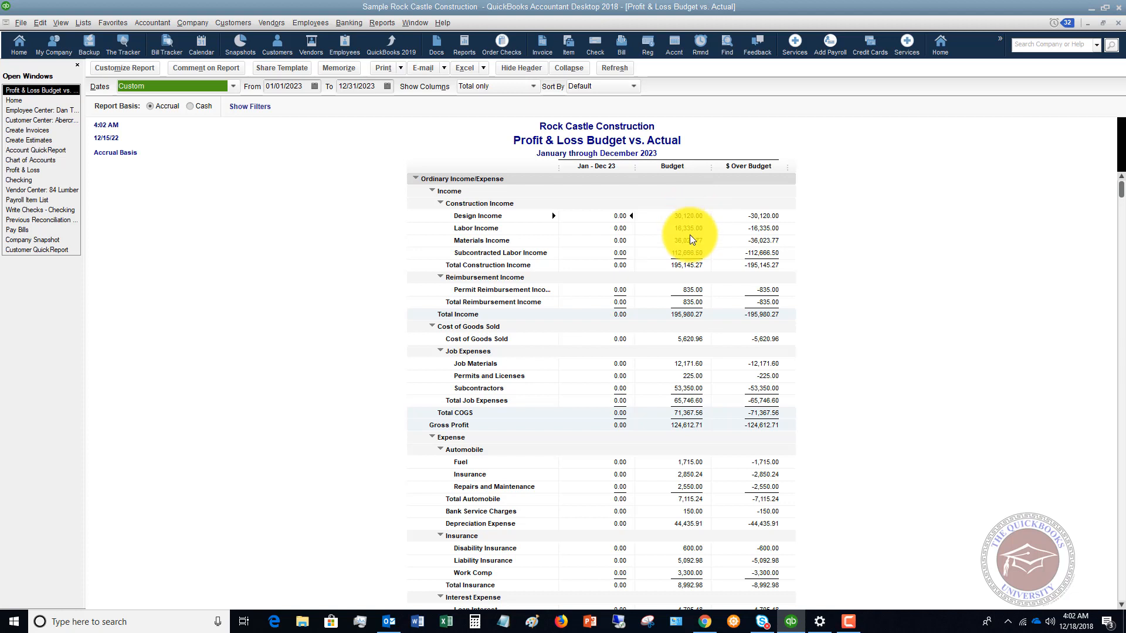
mouse_move(764, 441)
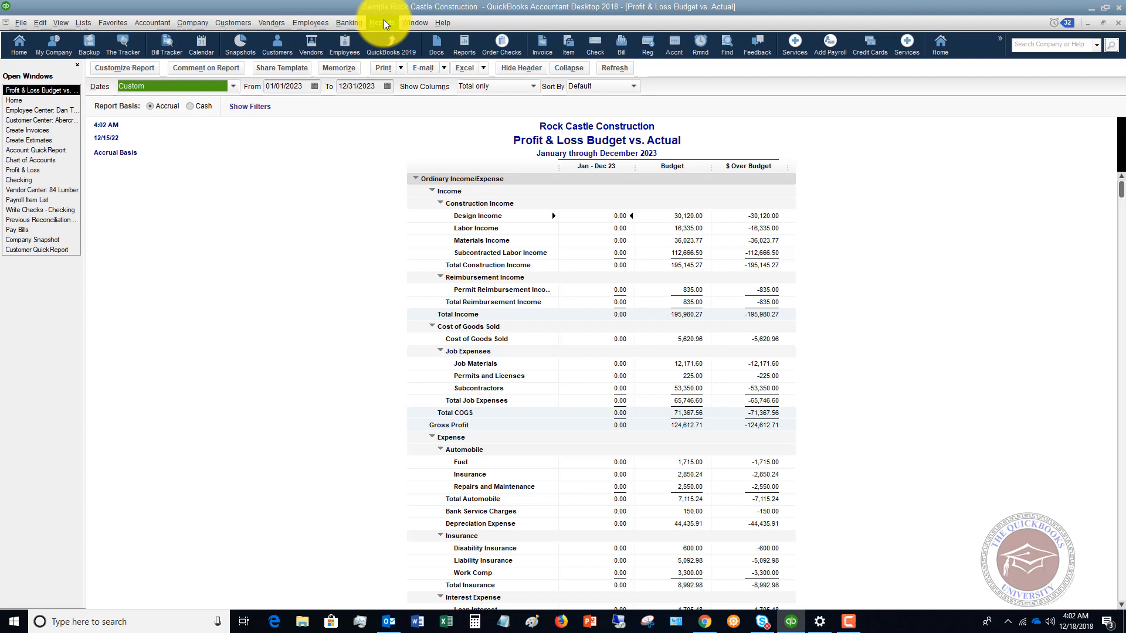
- Generate the Budget Overview report using the FY2024 - Profit & Loss by Account budget
click(381, 22)
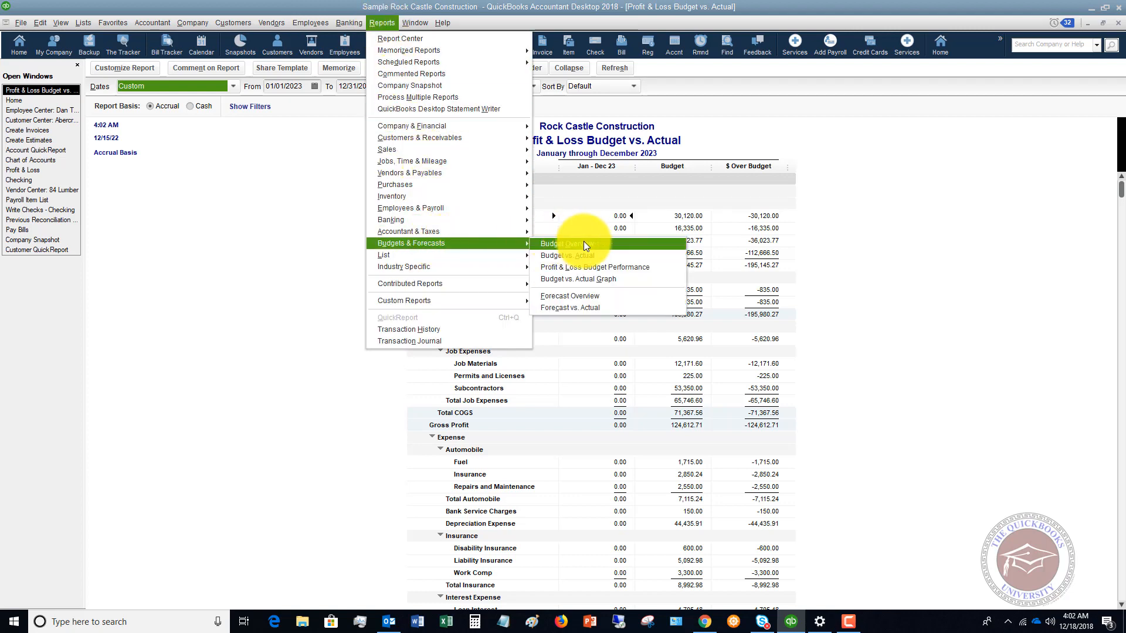
click(566, 255)
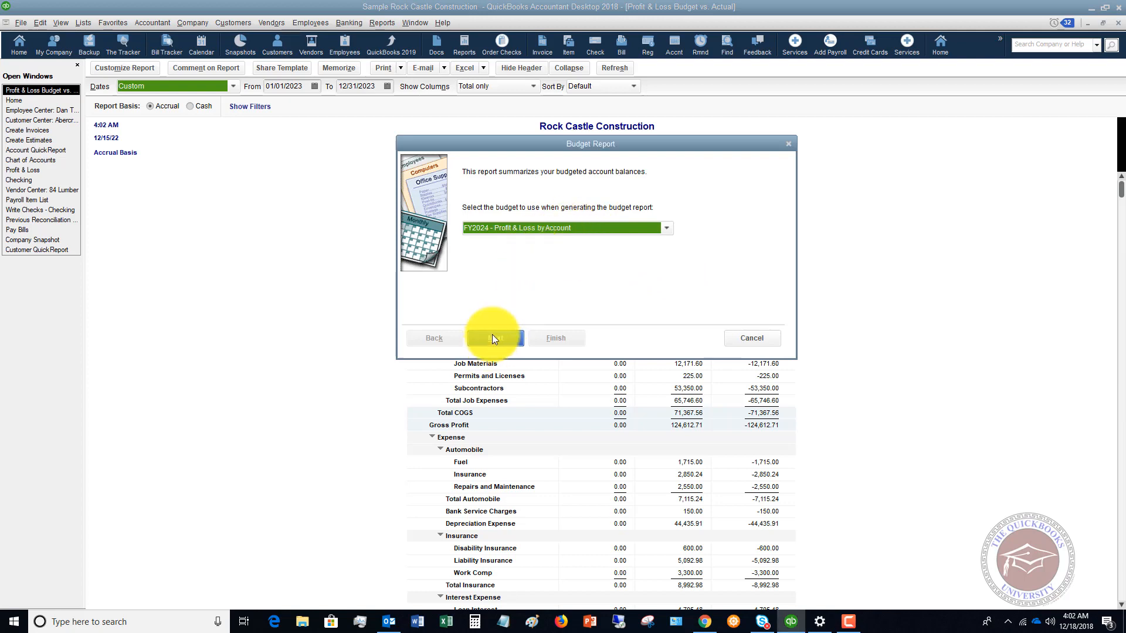
click(493, 339)
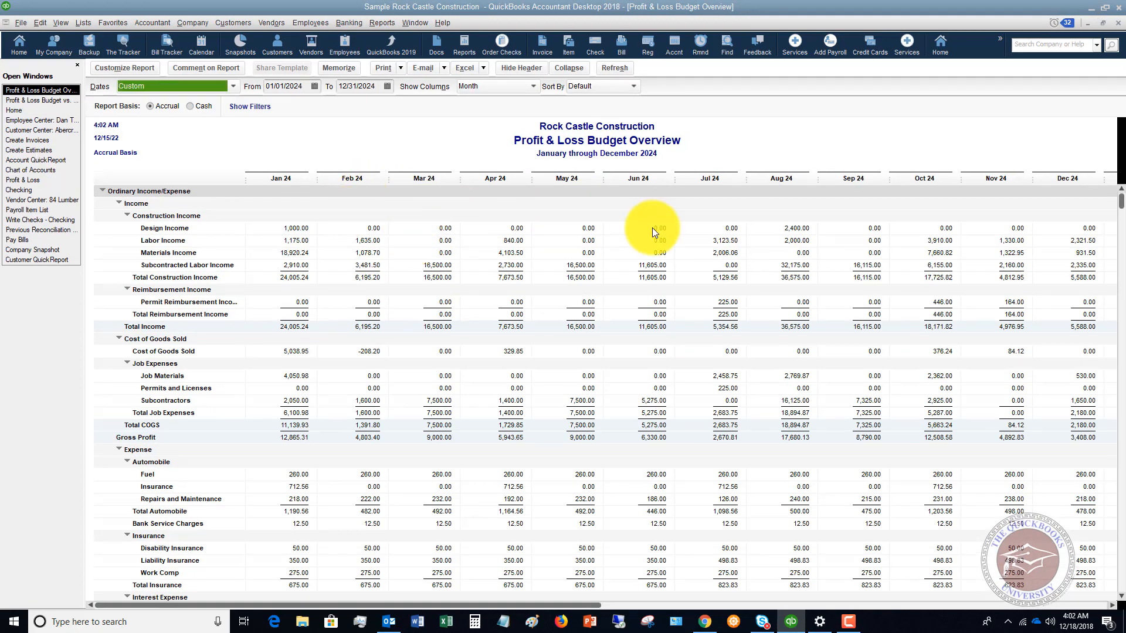
mouse_move(374, 259)
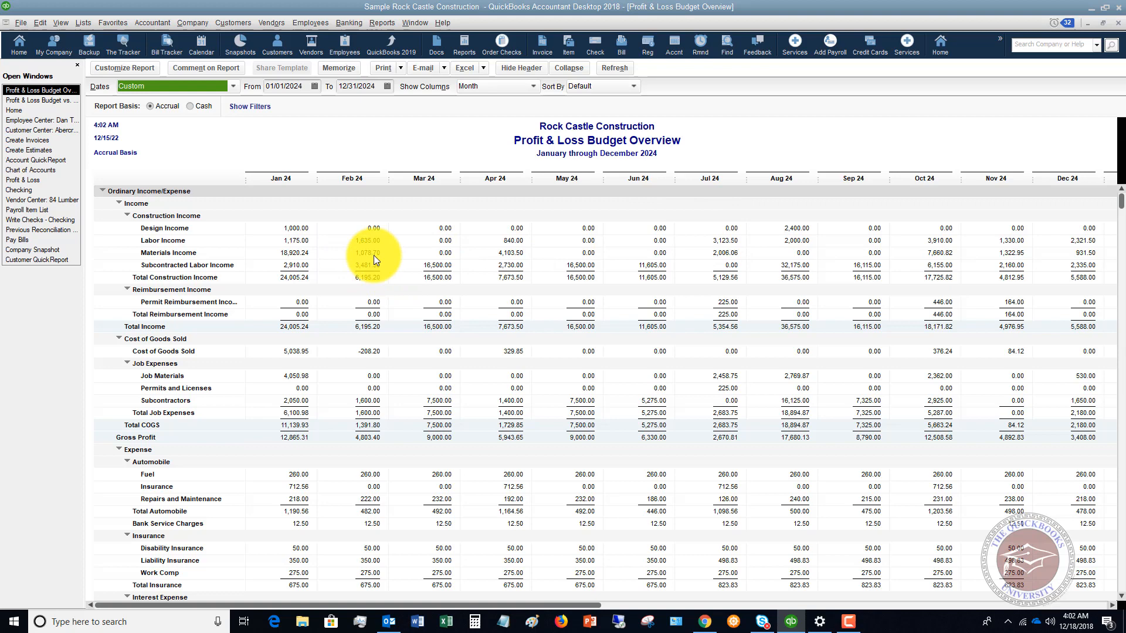
mouse_move(409, 208)
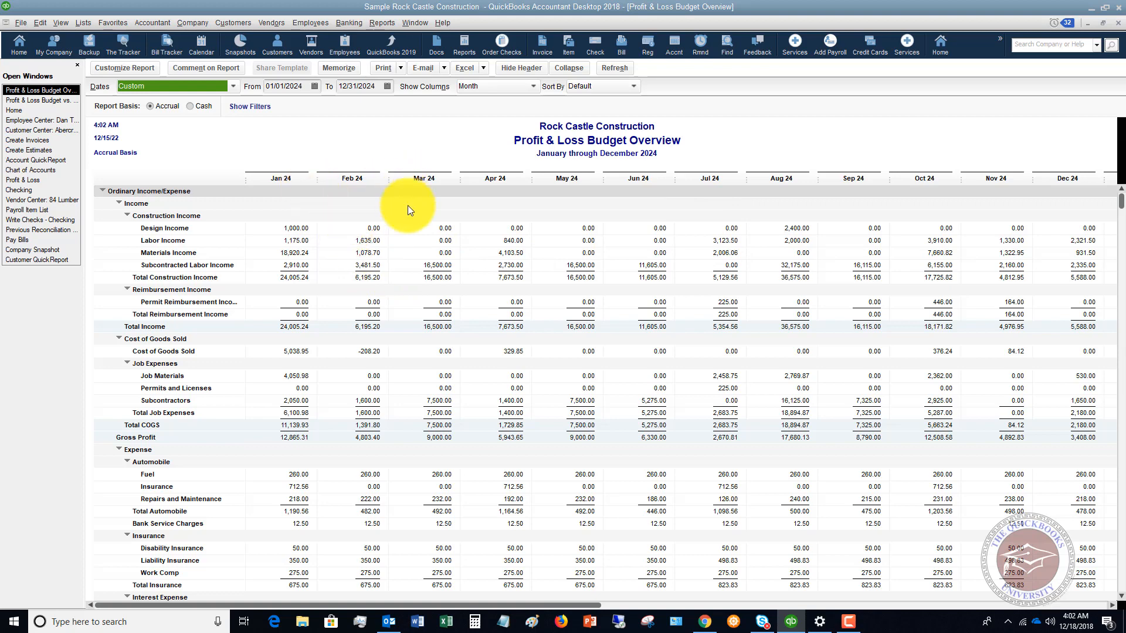
mouse_move(528, 305)
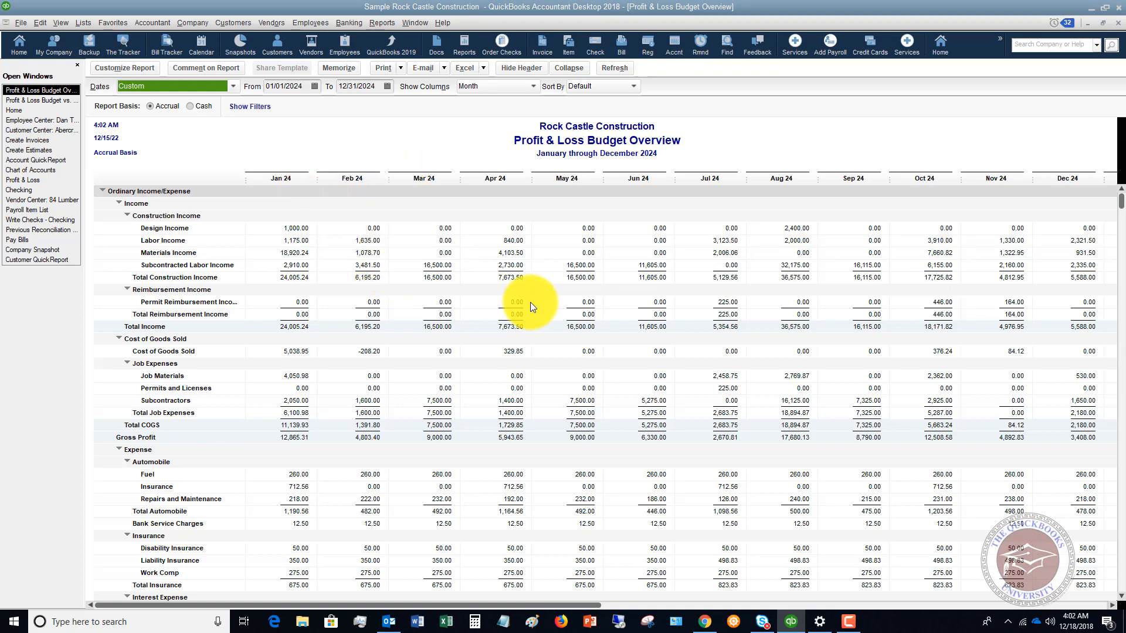
scroll(down, 3)
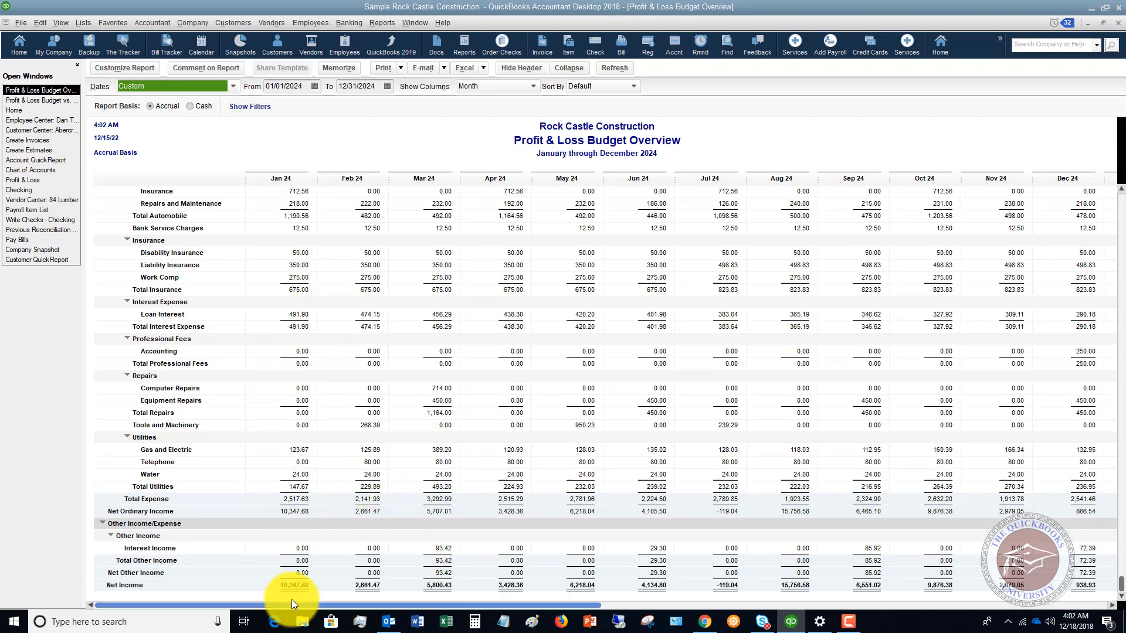
mouse_move(944, 585)
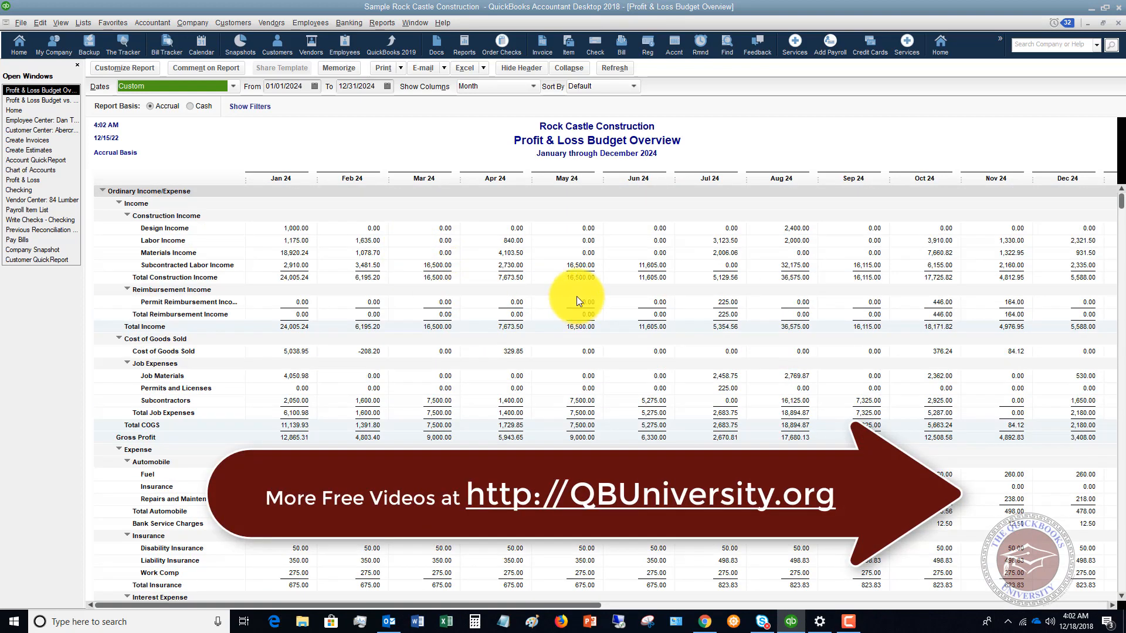
mouse_move(649, 273)
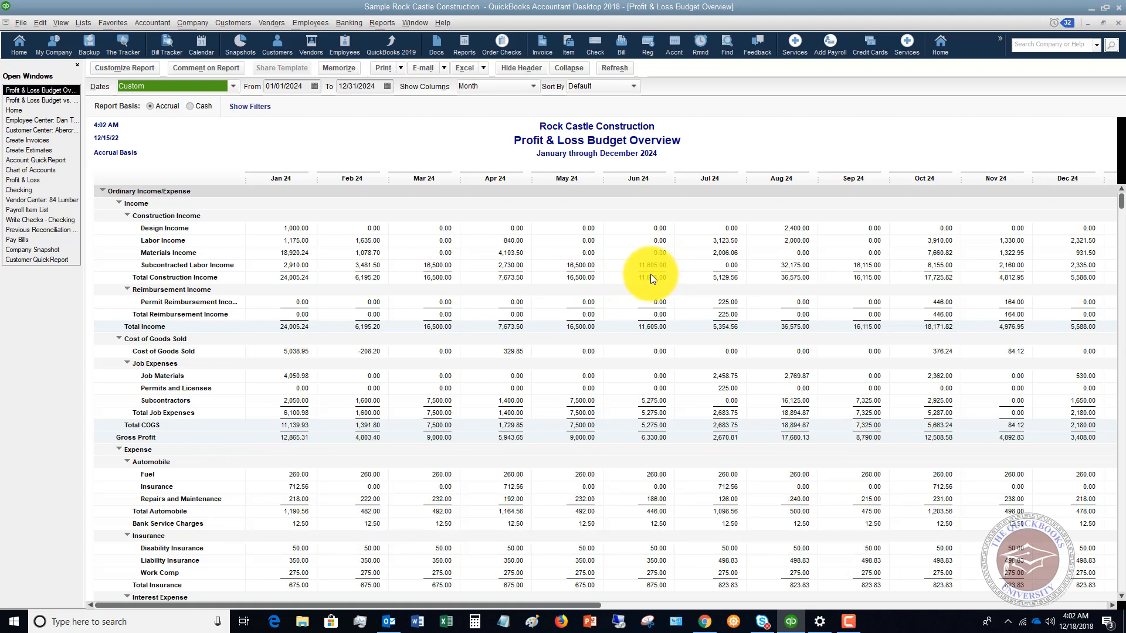
scroll(down, 3)
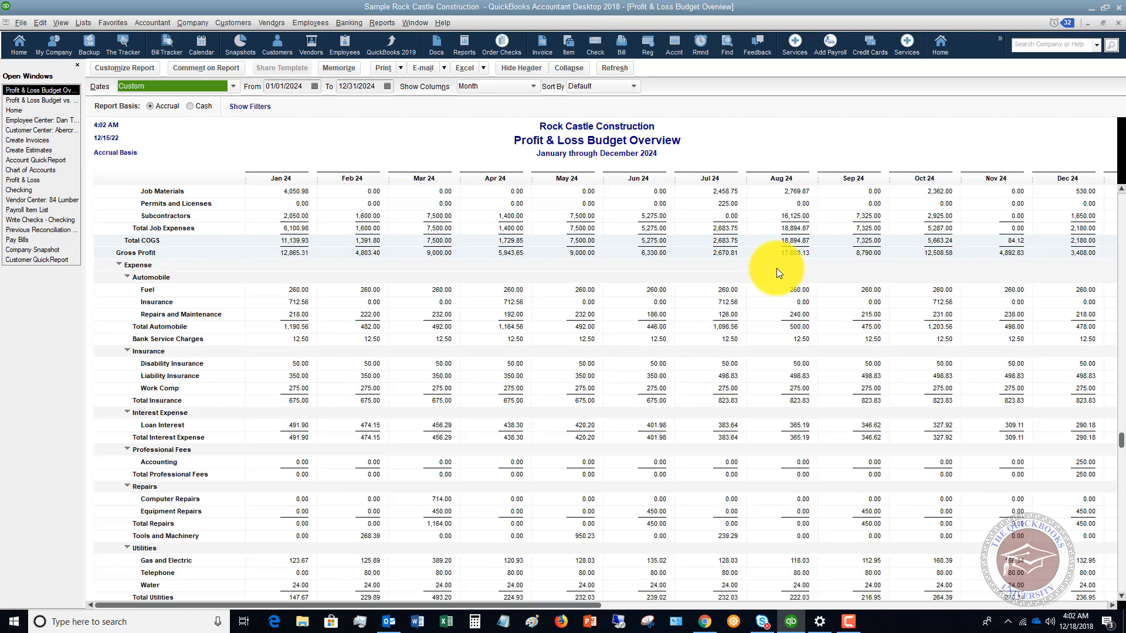
scroll(down, 3)
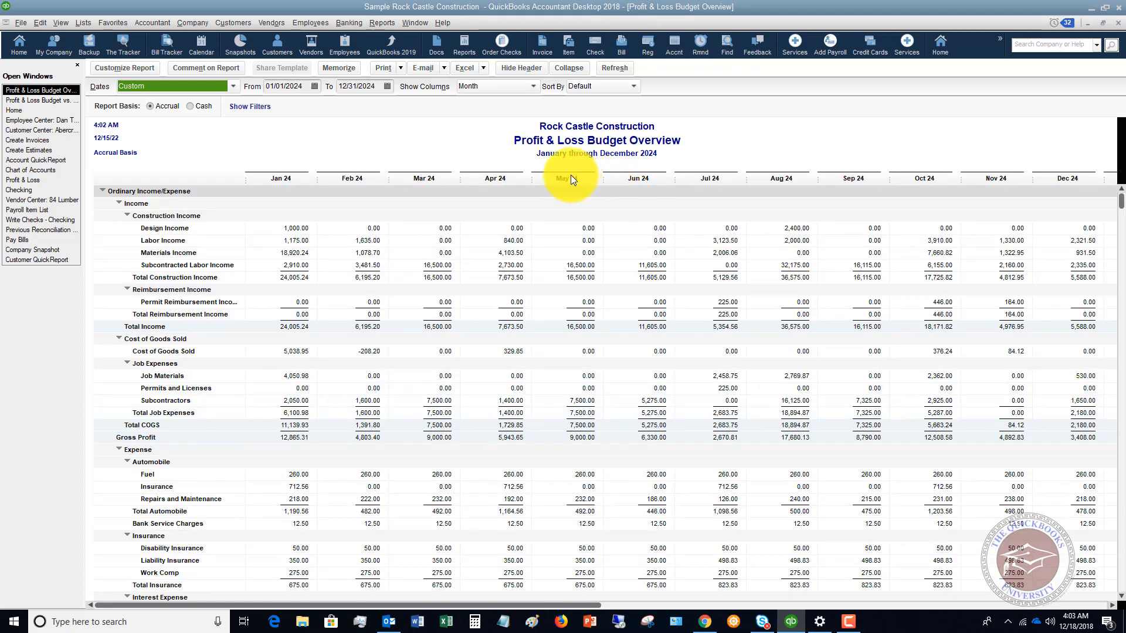
mouse_move(572, 186)
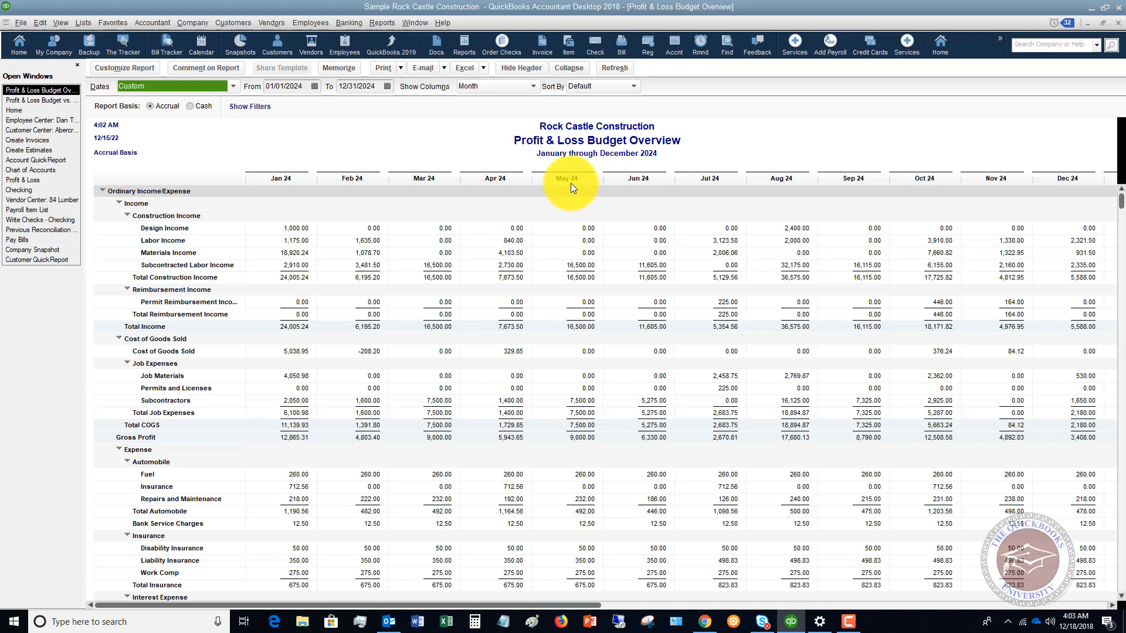
mouse_move(553, 195)
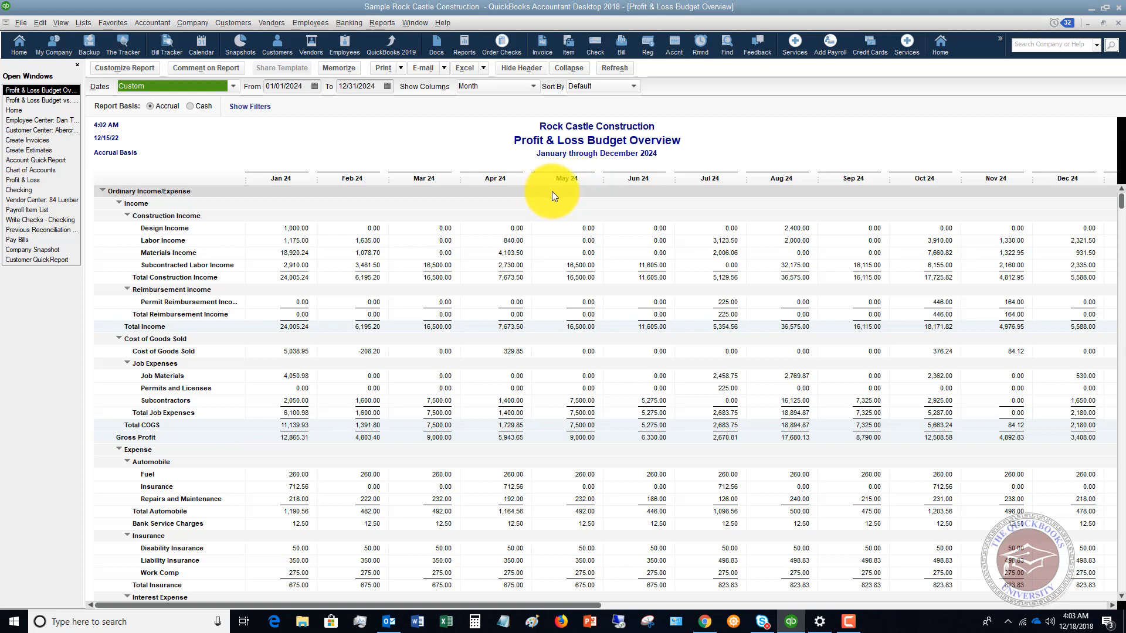
mouse_move(567, 192)
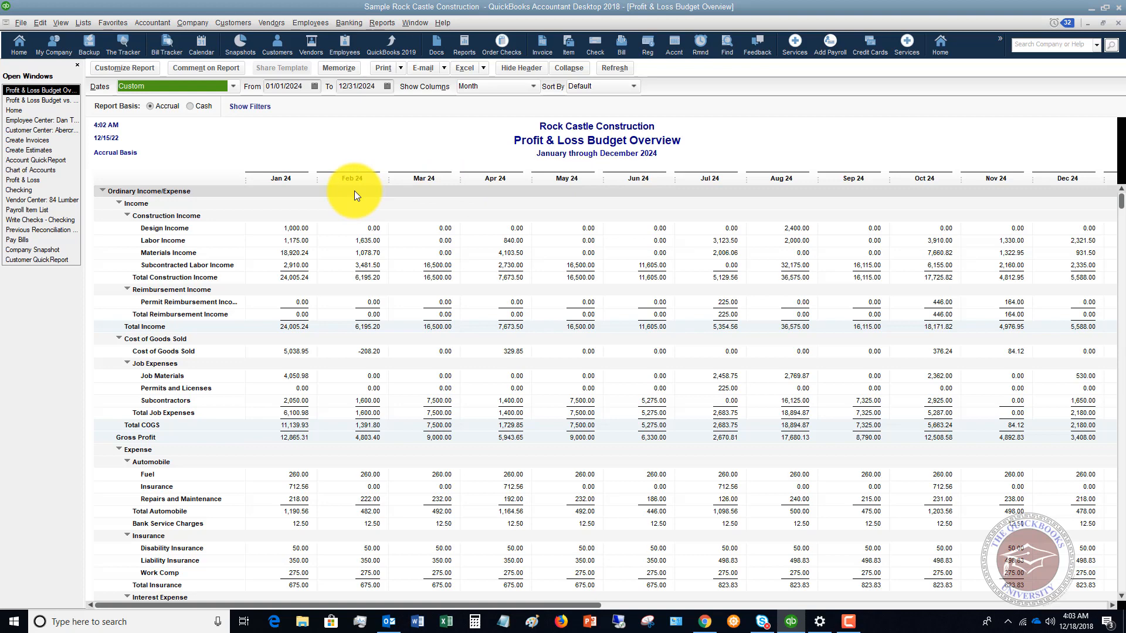
mouse_move(603, 250)
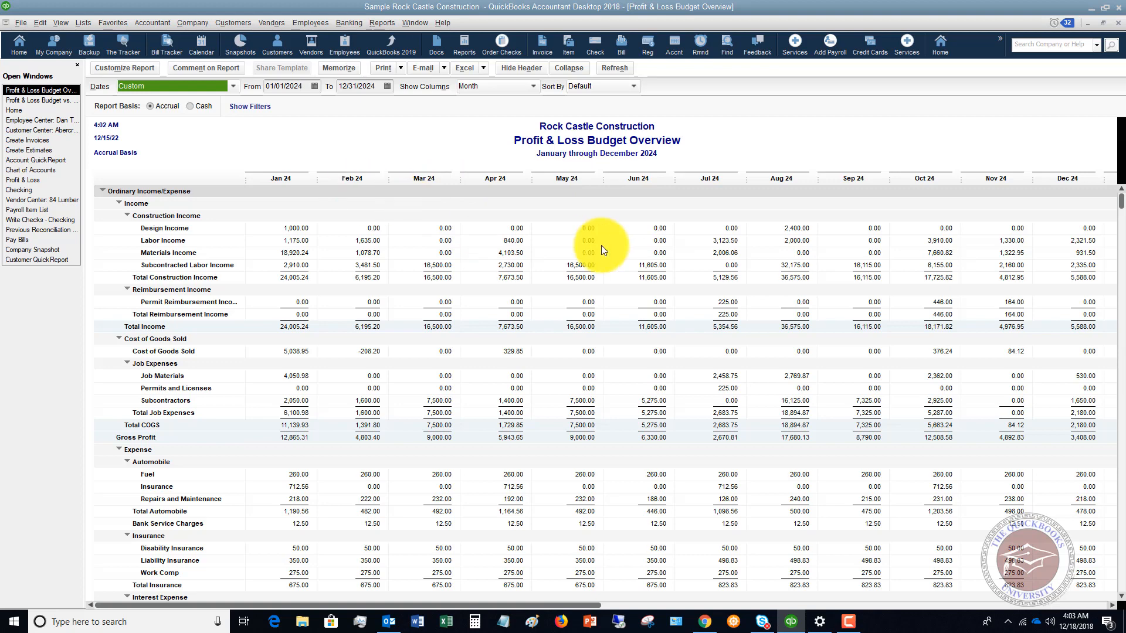